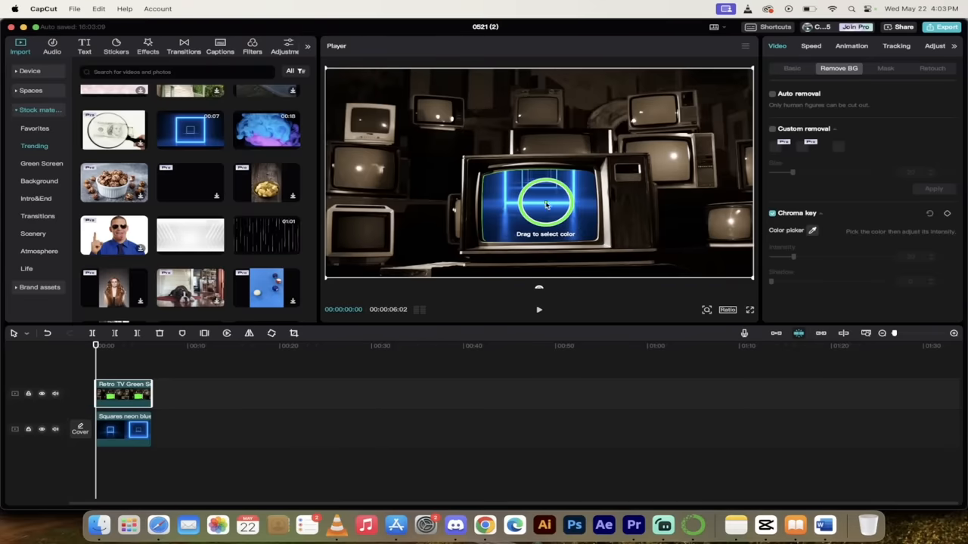
Sample the TV's green screen colour with the chroma key picker
left_click(546, 204)
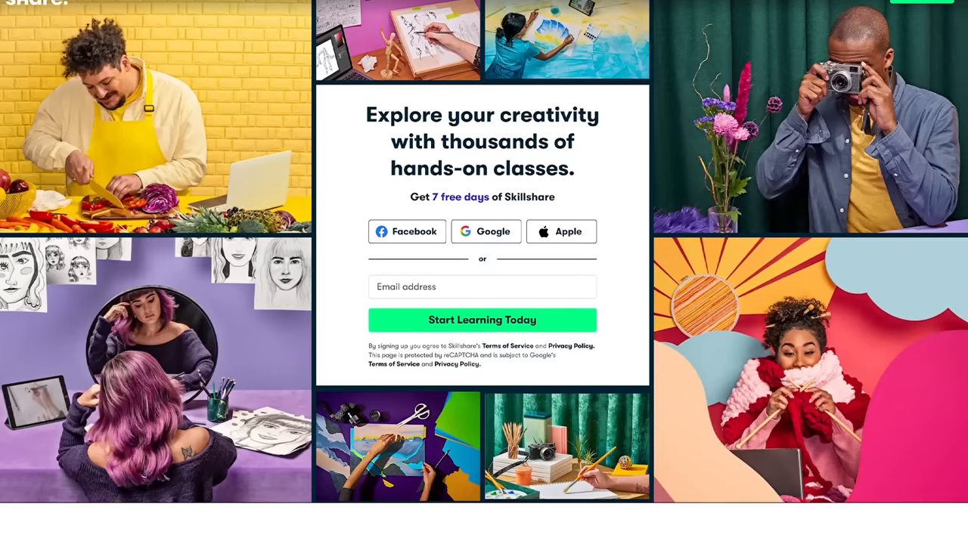
Search Skillshare for CapCut classes and open one of the results
scroll("down", 3)
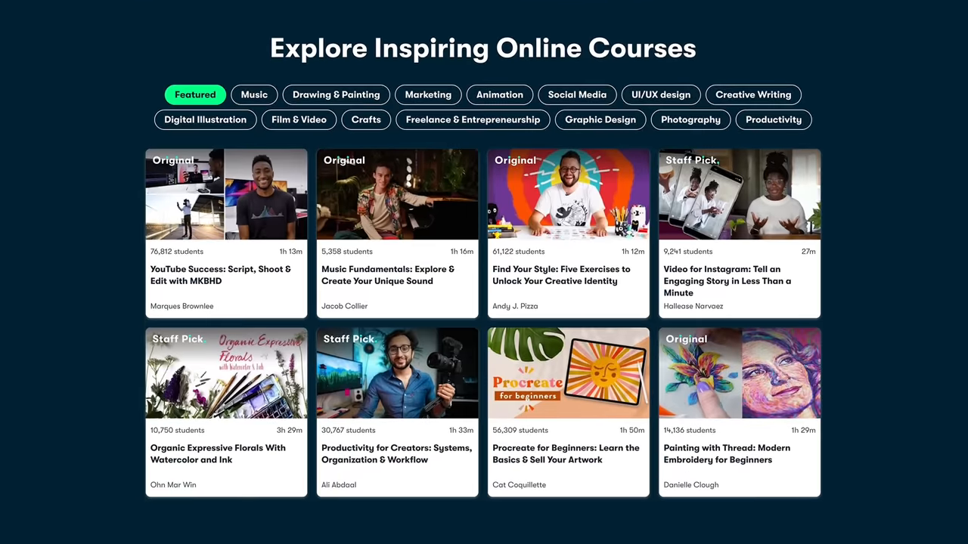
type("CAPCUT")
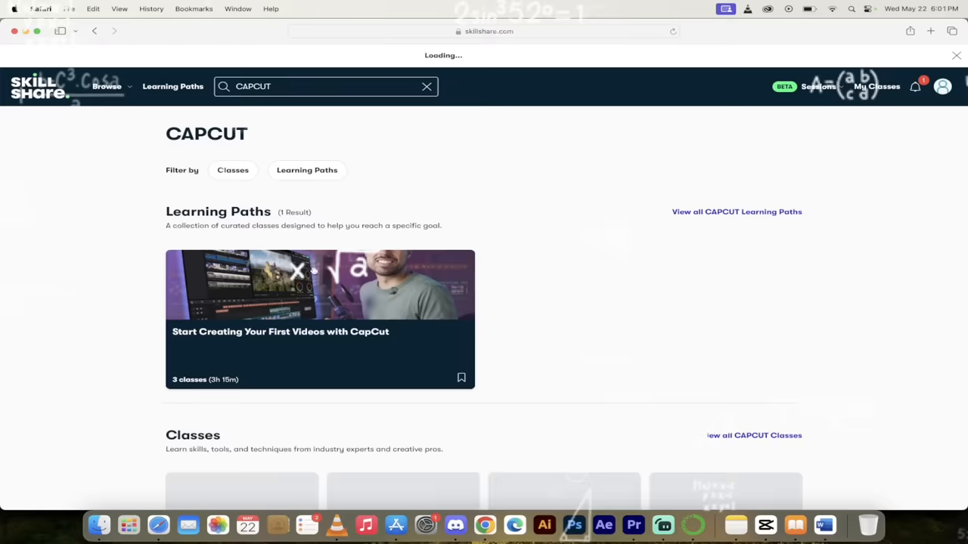
scroll("down", 3)
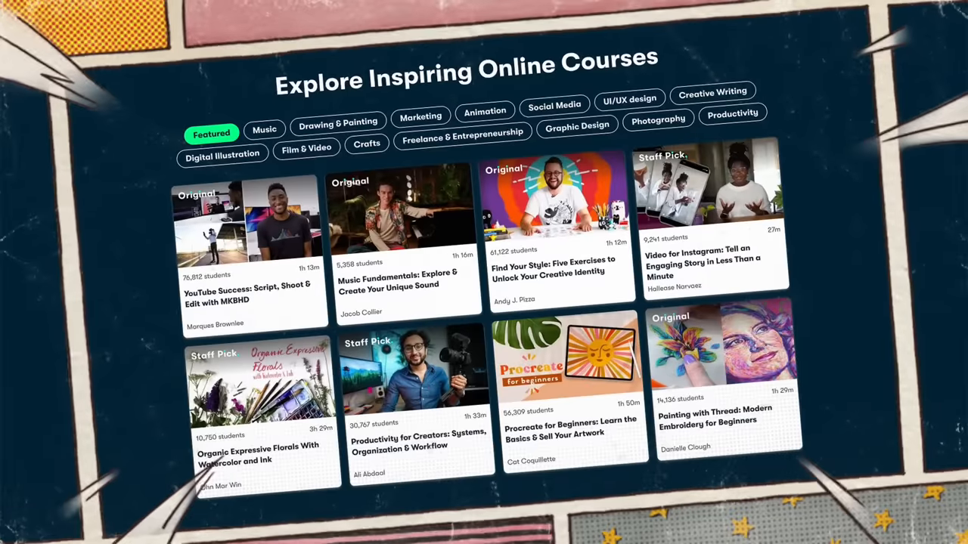
left_click(562, 193)
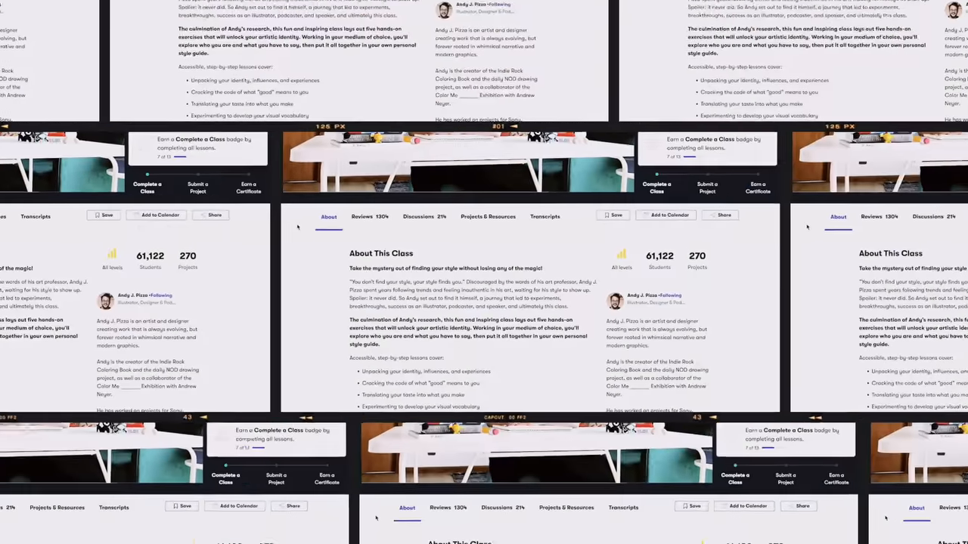
Browse the class's discussions, then the earned badges and learning paths pages
left_click(266, 165)
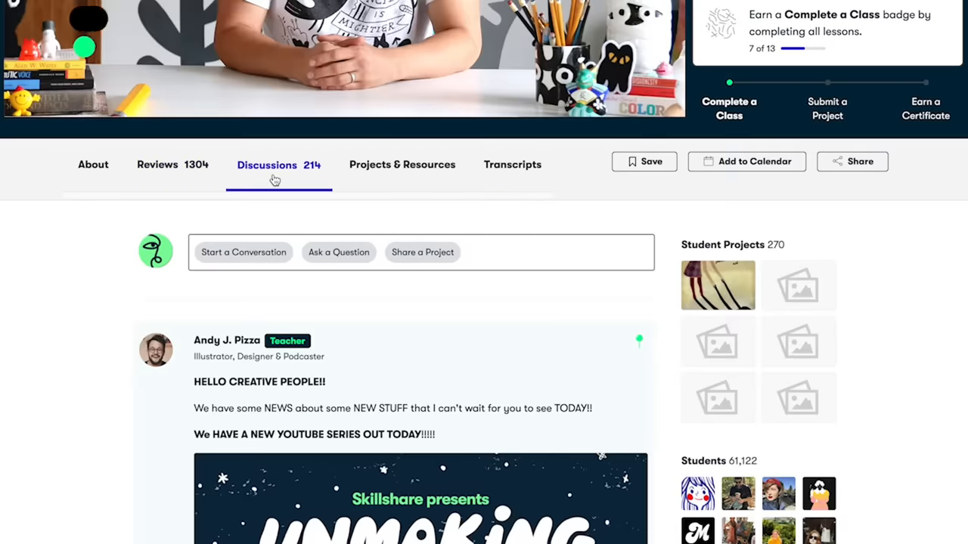
left_click(401, 164)
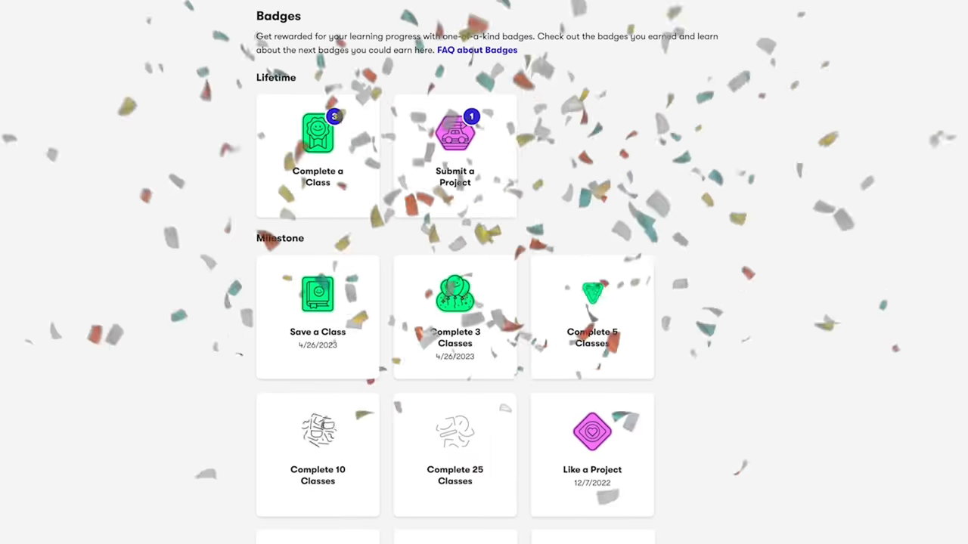
scroll("down", 3)
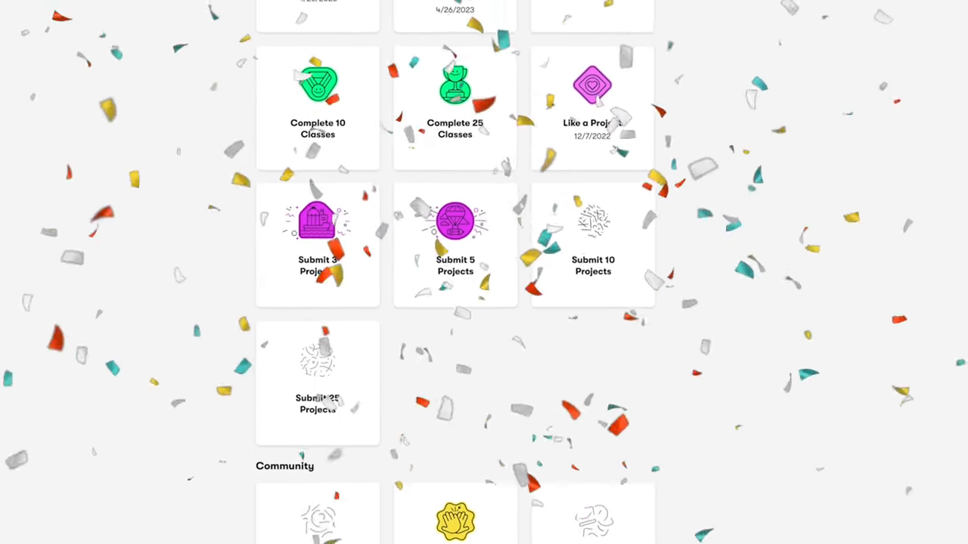
scroll("down", 3)
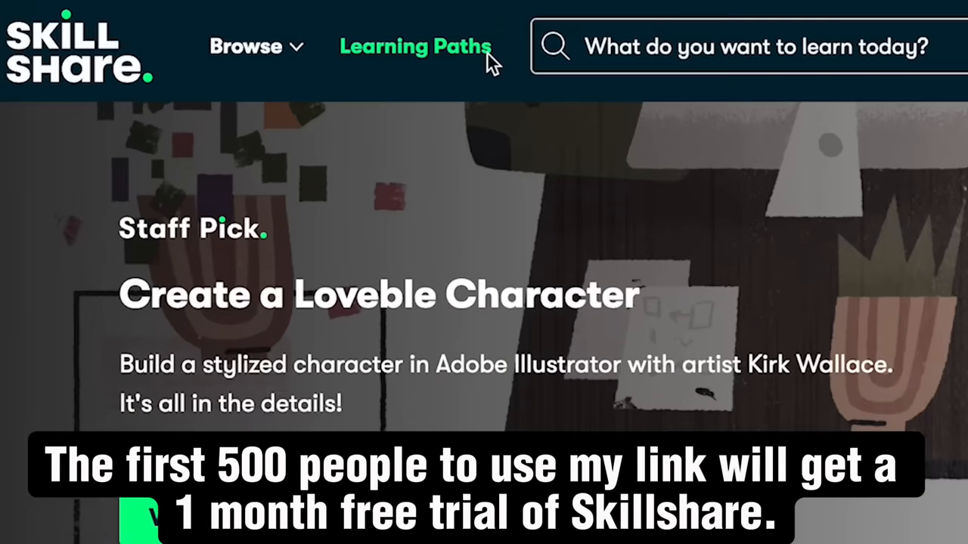
left_click(416, 47)
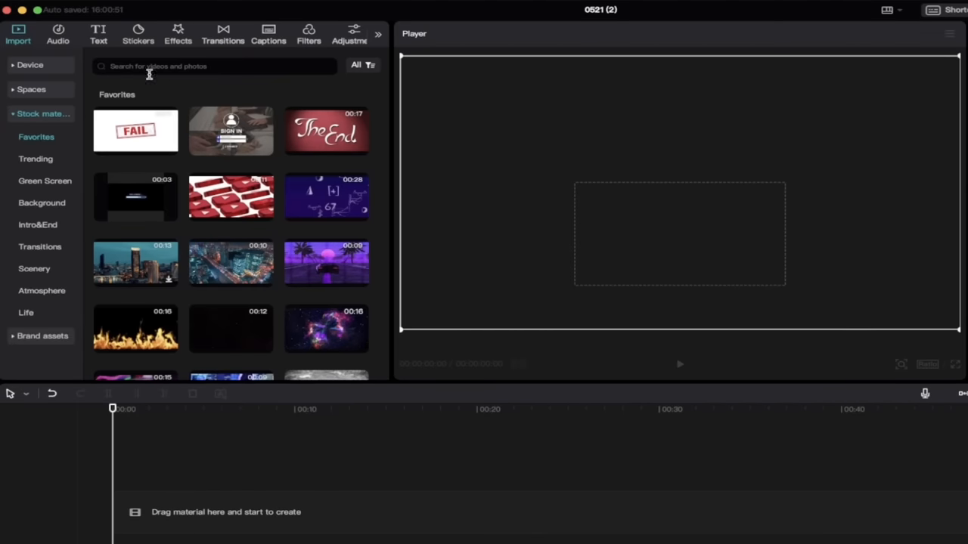
Activate the stock footage search field in the new empty project
left_click(214, 65)
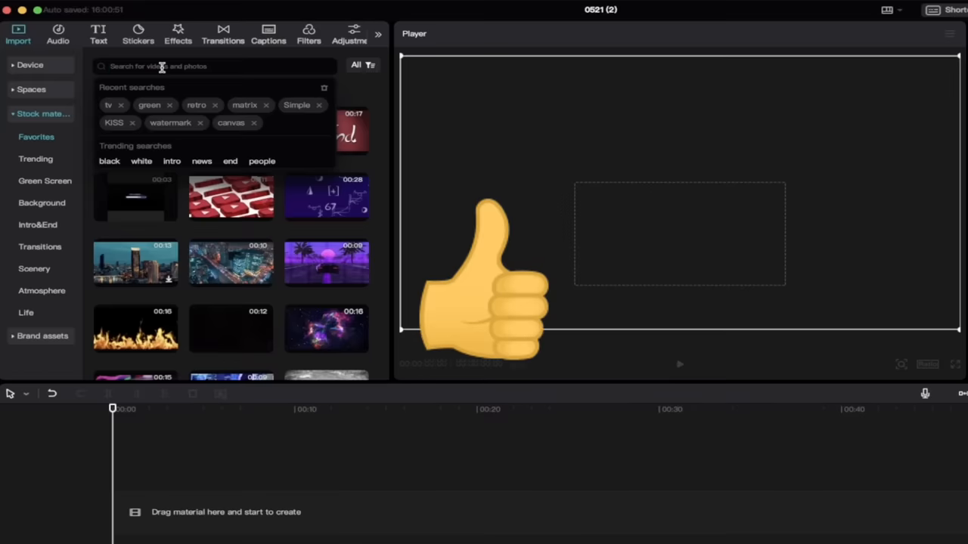
mouse_move(121, 85)
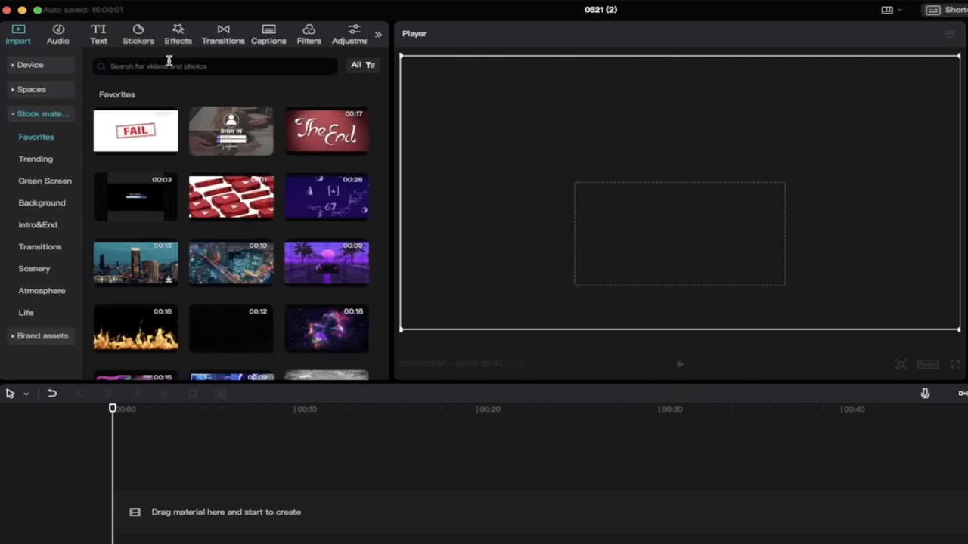
Search the stock library for "tv" filtered to video results only
type("tv")
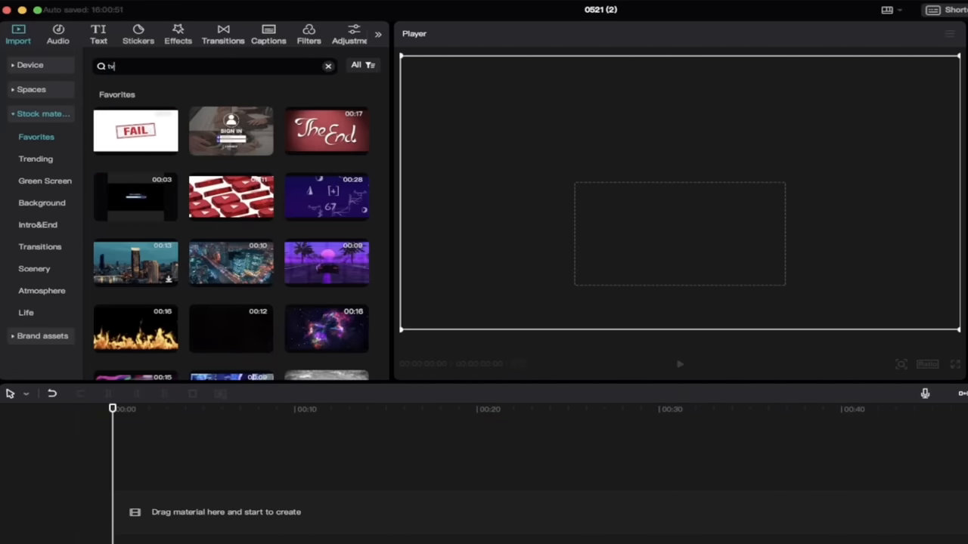
key("Enter")
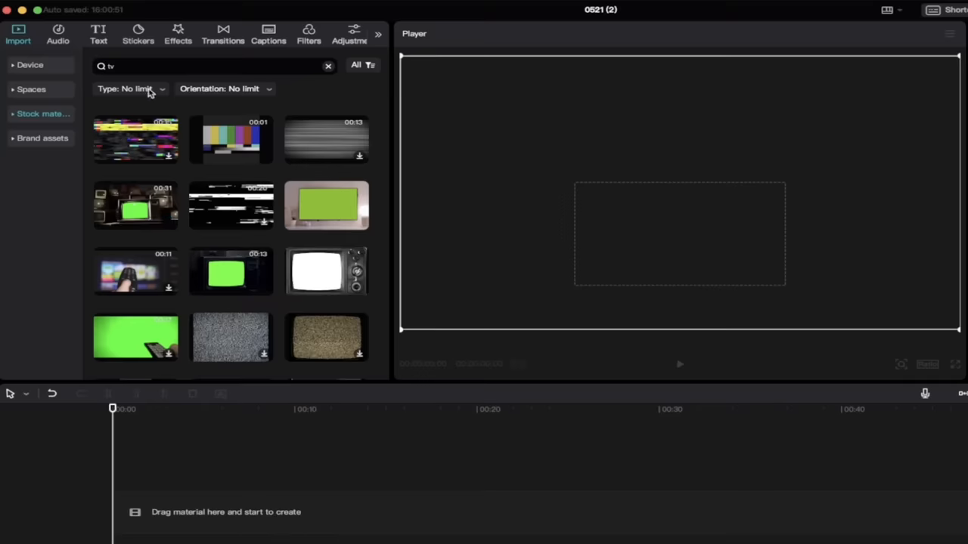
left_click(130, 89)
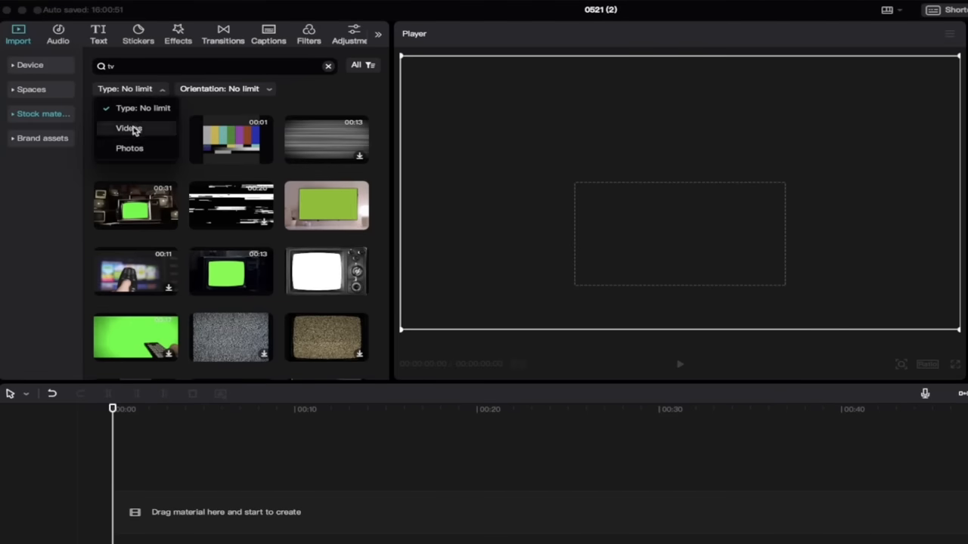
left_click(128, 128)
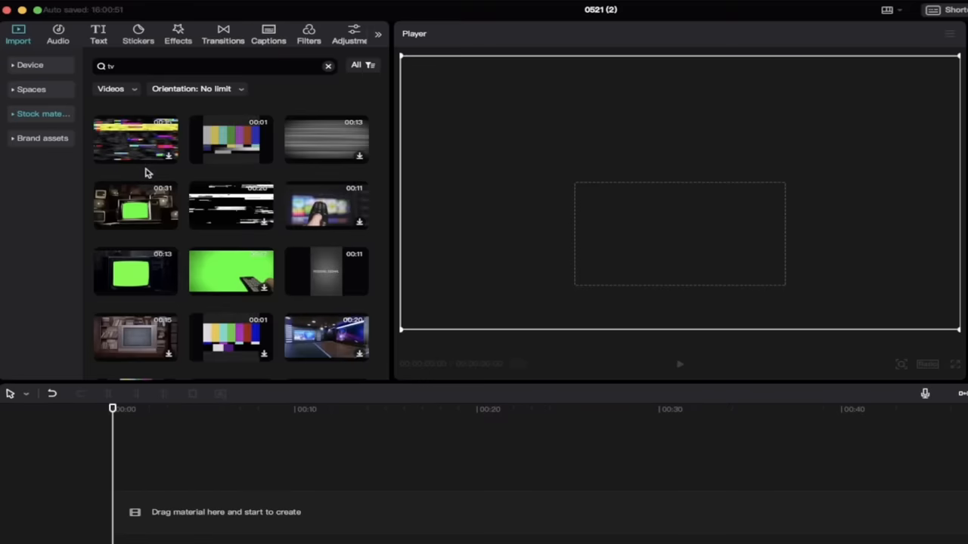
mouse_move(121, 210)
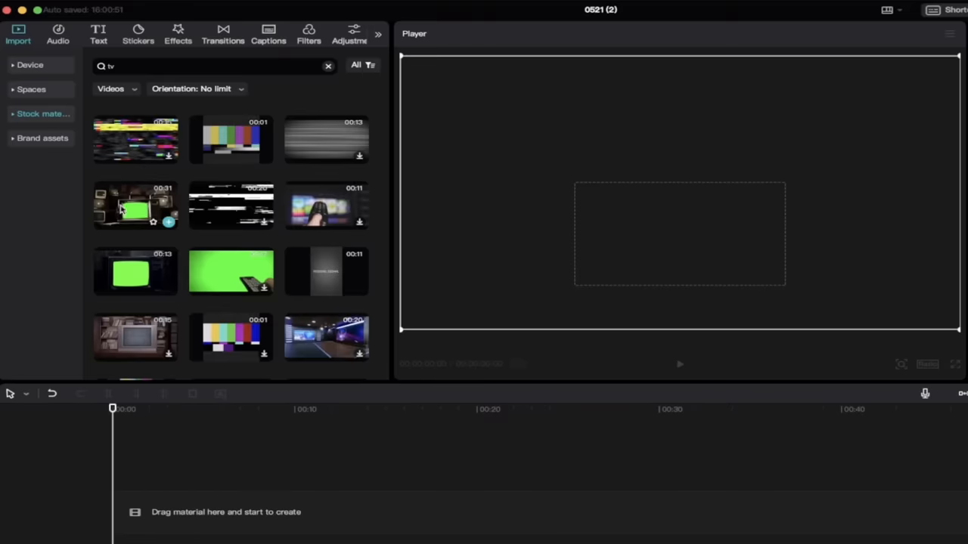
Preview the Retro TV Green Screen clip and add it to the timeline
left_click(135, 207)
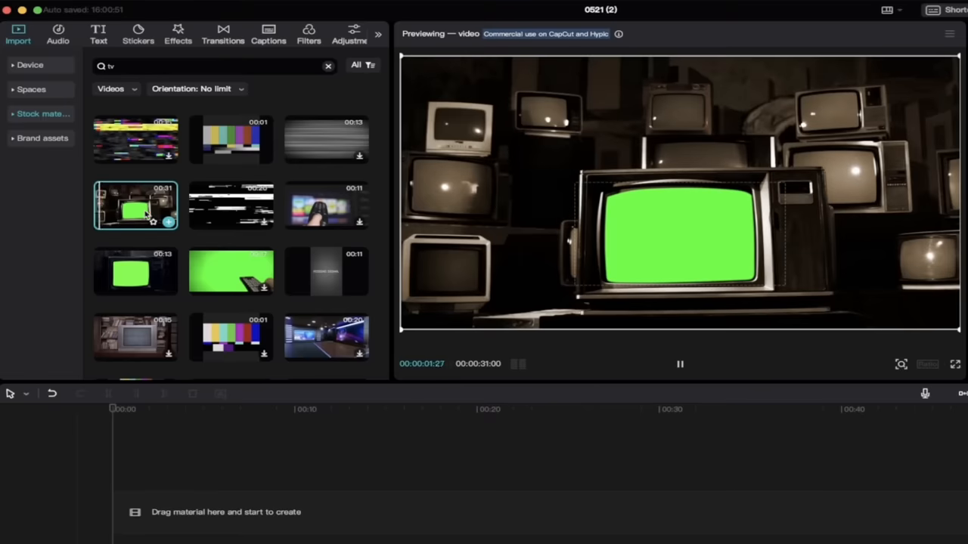
left_click(679, 363)
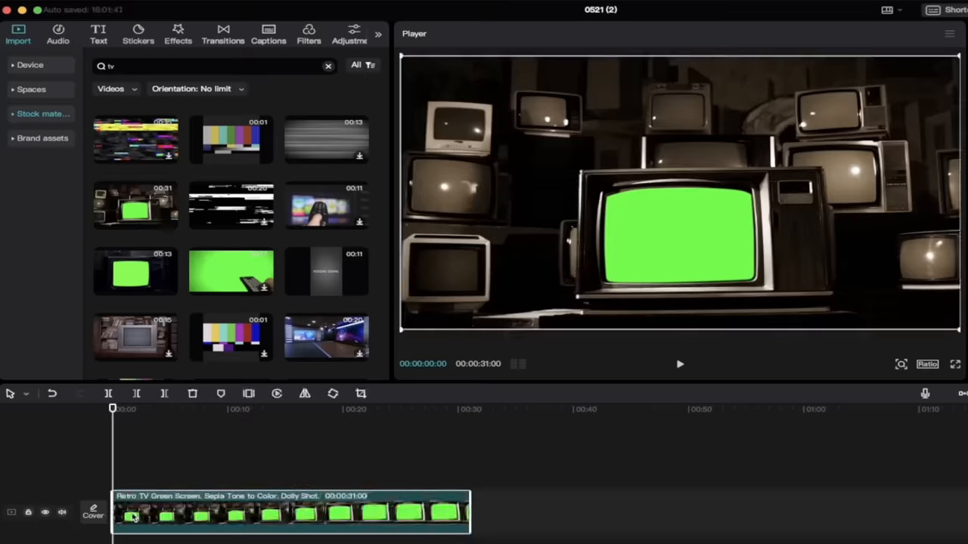
mouse_move(151, 450)
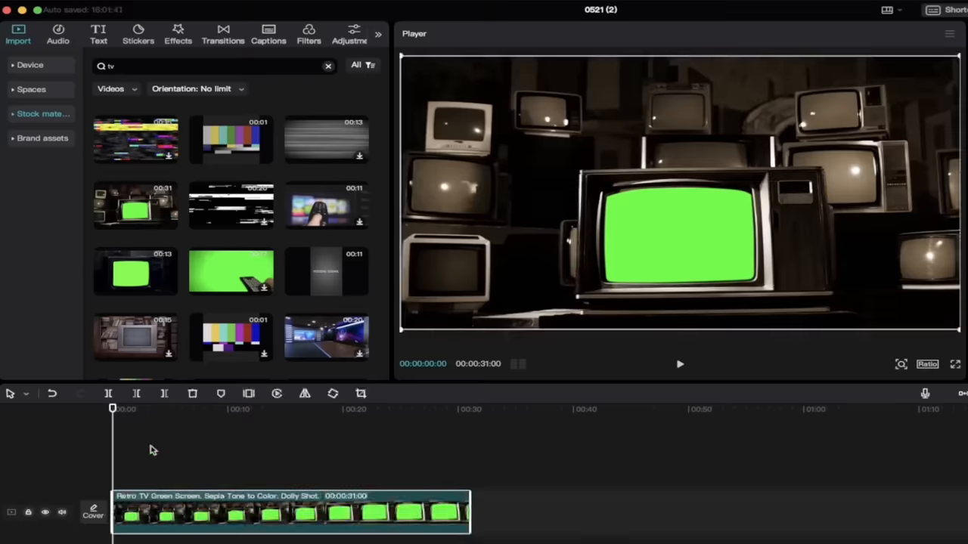
mouse_move(150, 511)
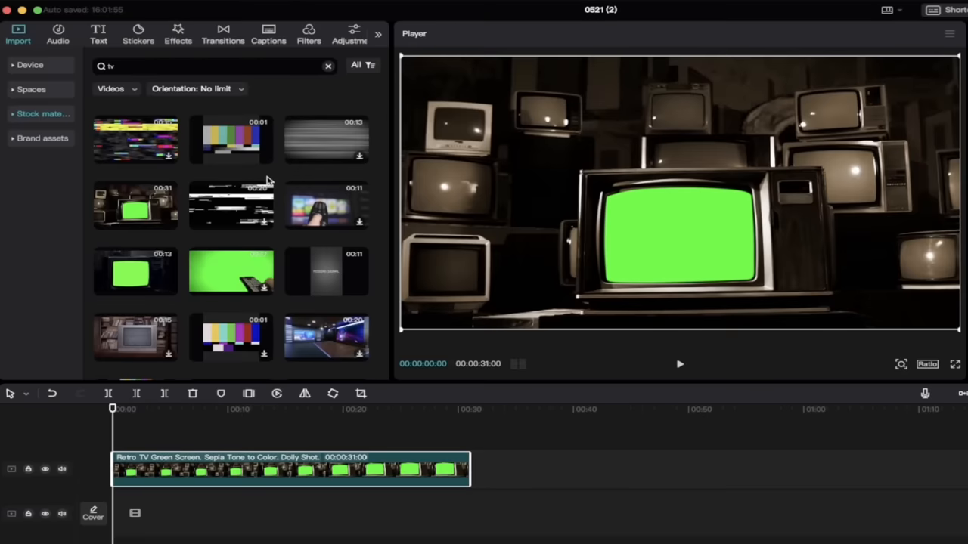
mouse_move(330, 67)
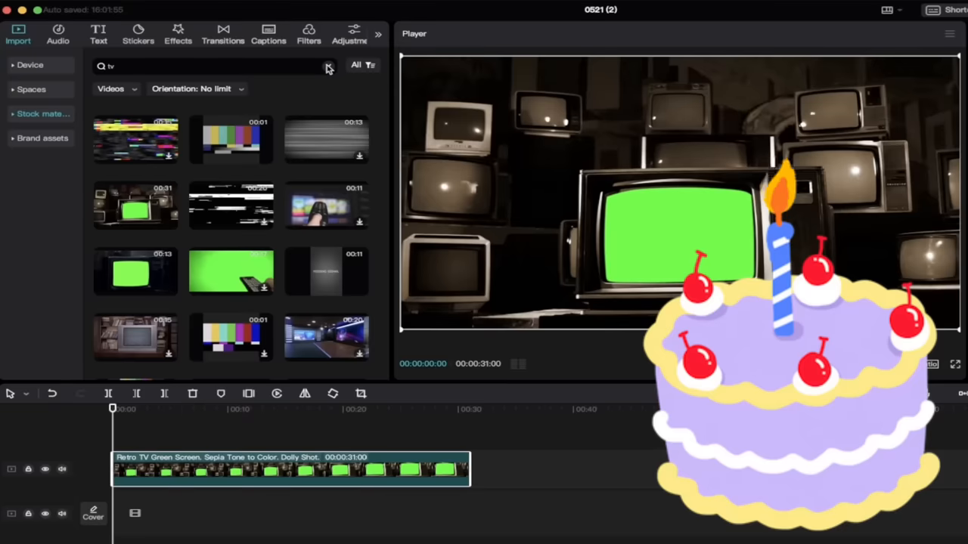
From Trending stock footage, place the Squares neon blue clip on the track below the TV clip
left_click(329, 67)
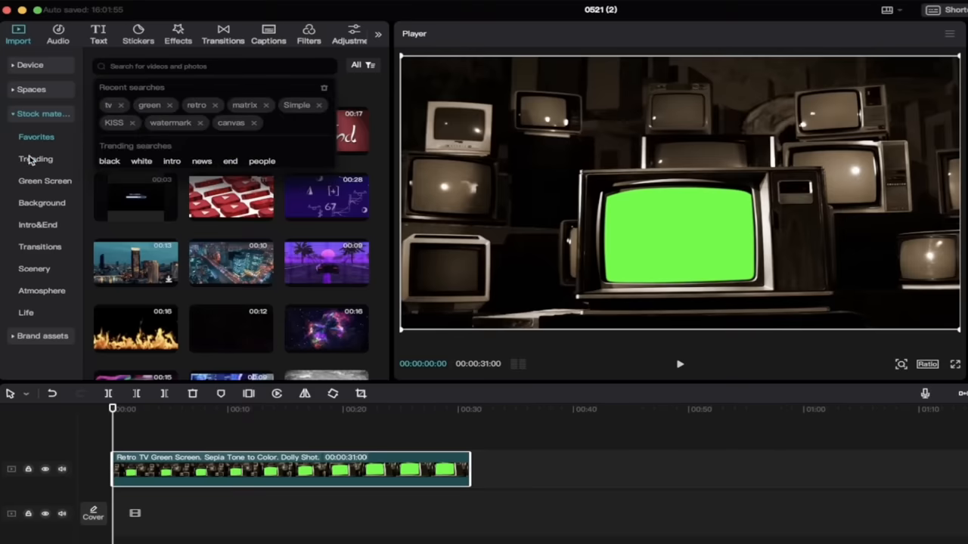
left_click(36, 159)
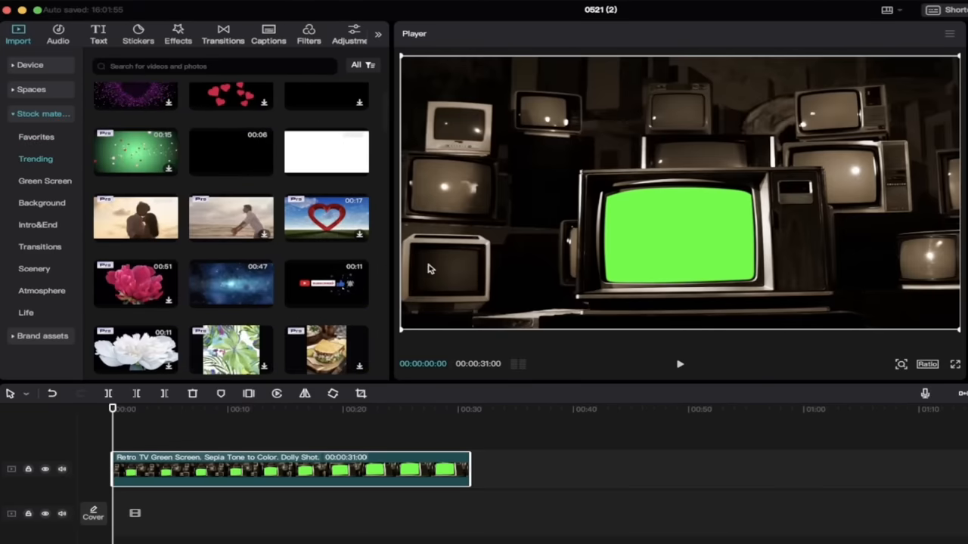
scroll("down", 3)
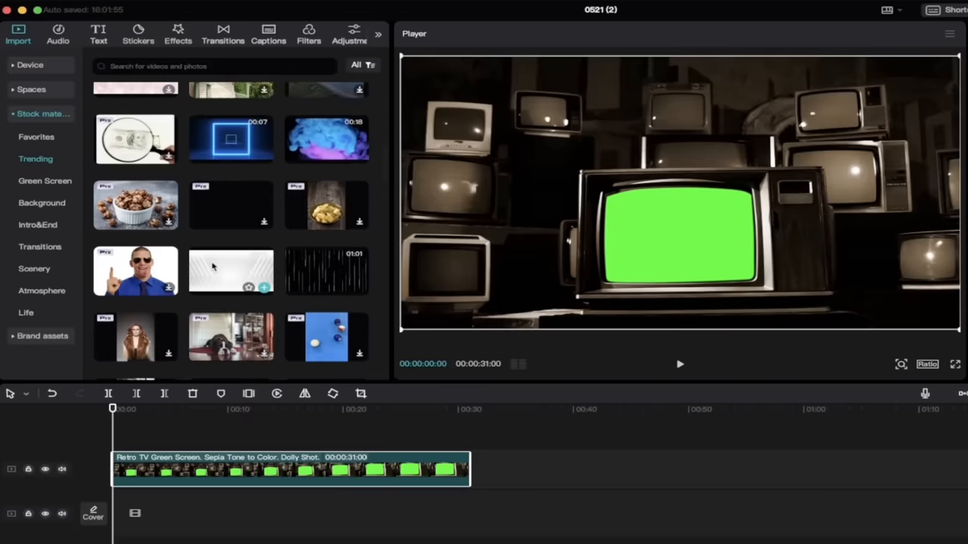
left_click(231, 138)
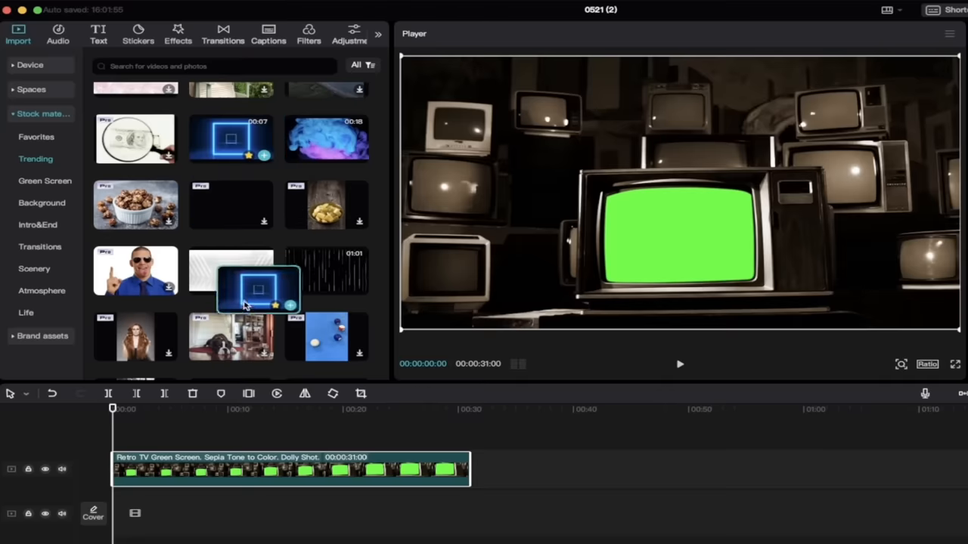
left_click_drag(257, 291, 147, 515)
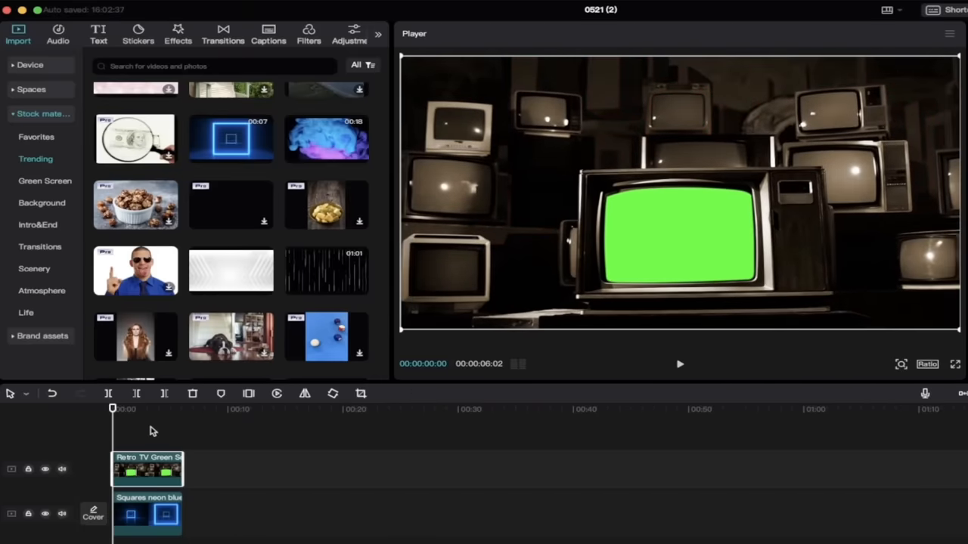
mouse_move(117, 440)
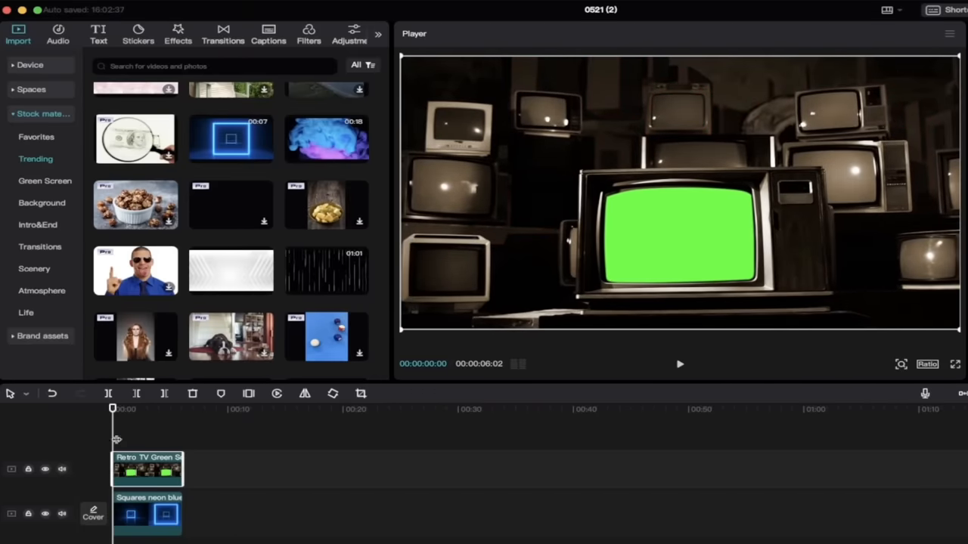
mouse_move(140, 473)
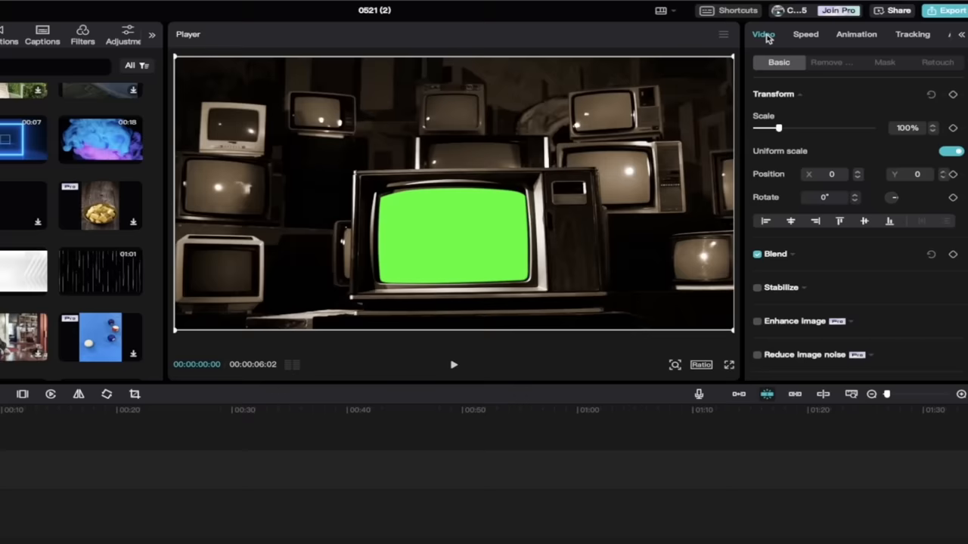
mouse_move(833, 66)
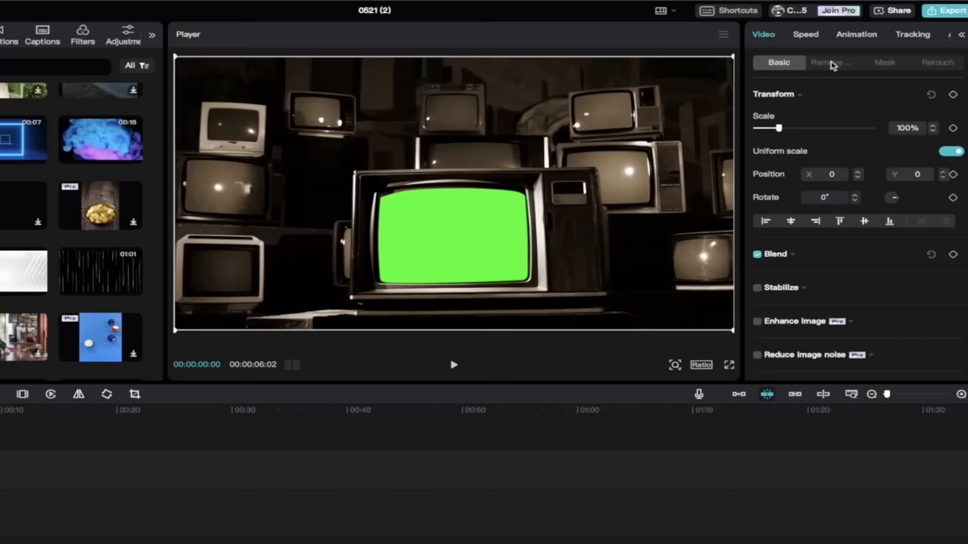
Show the Remove BG settings for the retro TV clip
left_click(831, 62)
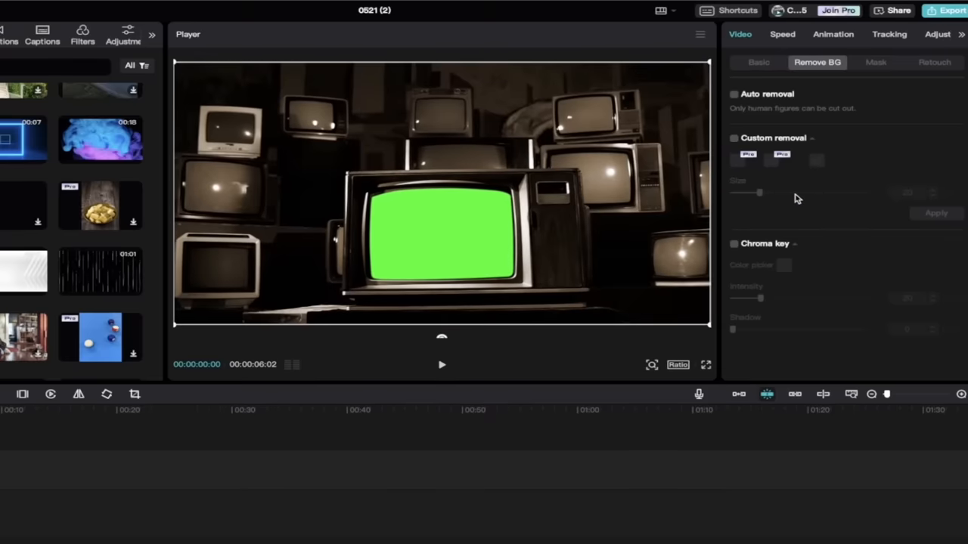
mouse_move(771, 100)
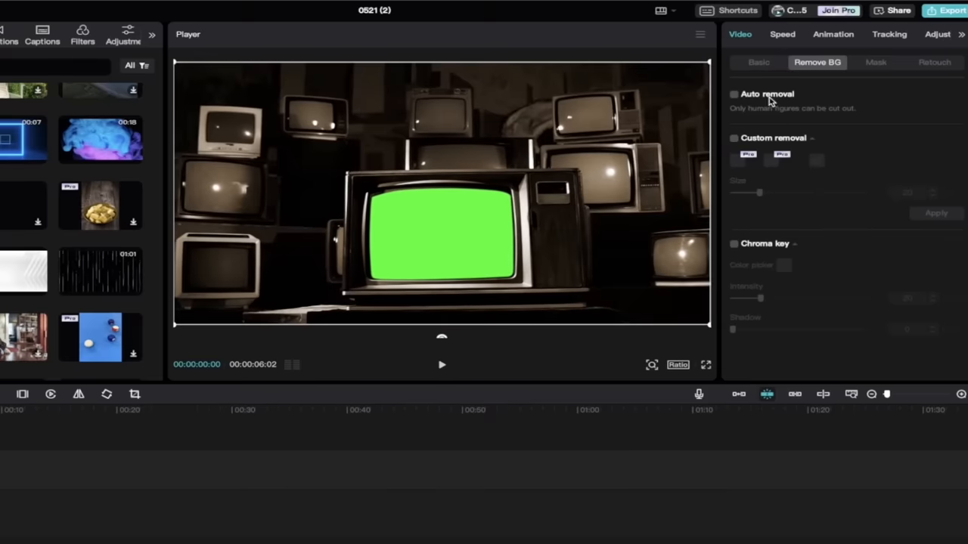
mouse_move(770, 153)
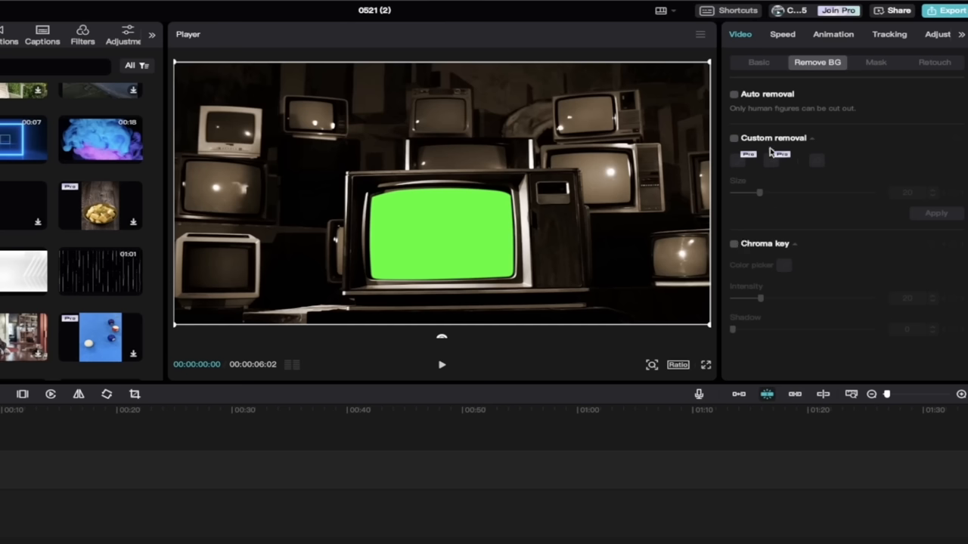
mouse_move(770, 148)
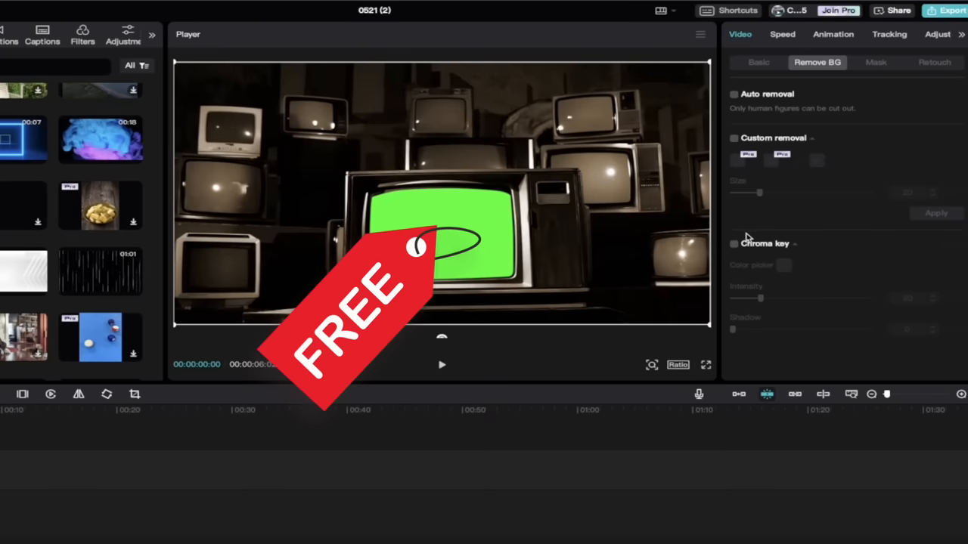
Enable Chroma key and sample the TV's green screen as the colour to remove
left_click(733, 244)
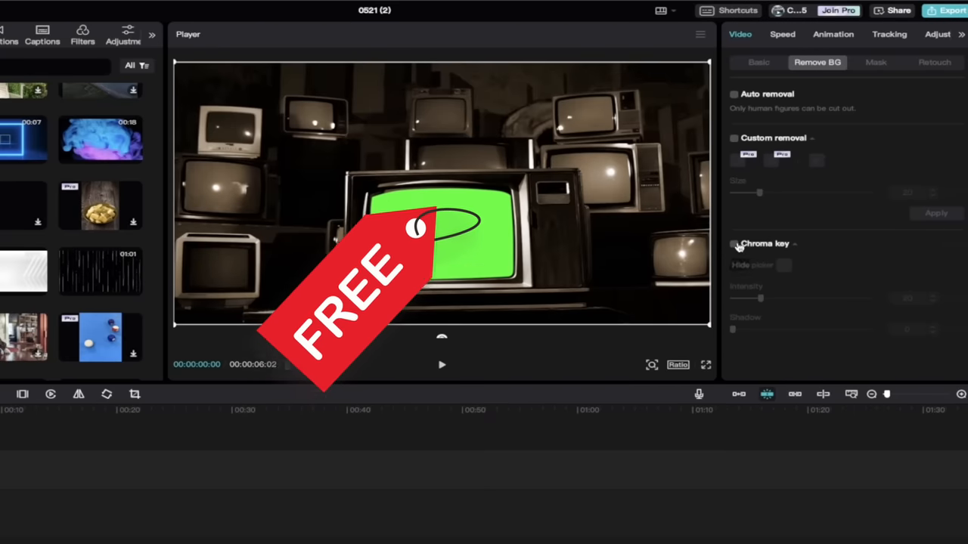
left_click(733, 243)
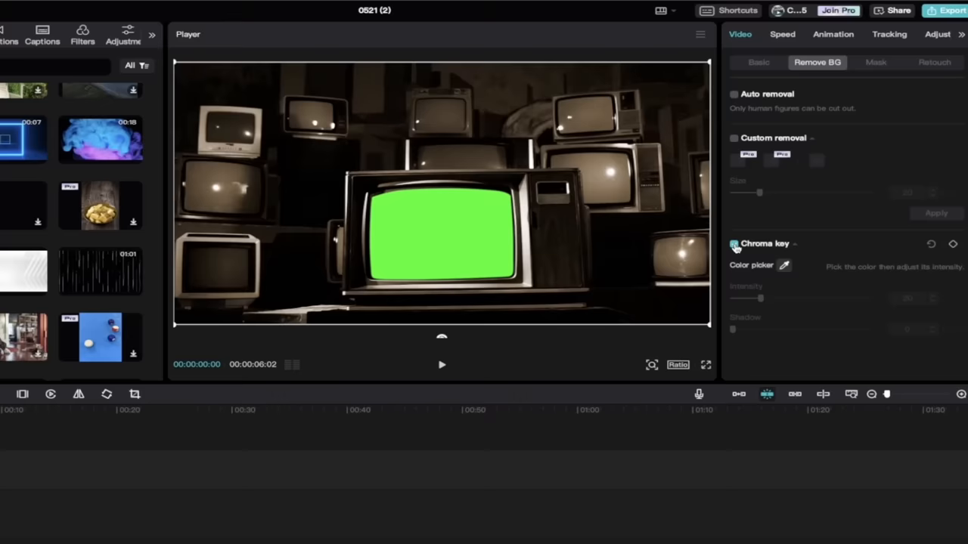
left_click(733, 243)
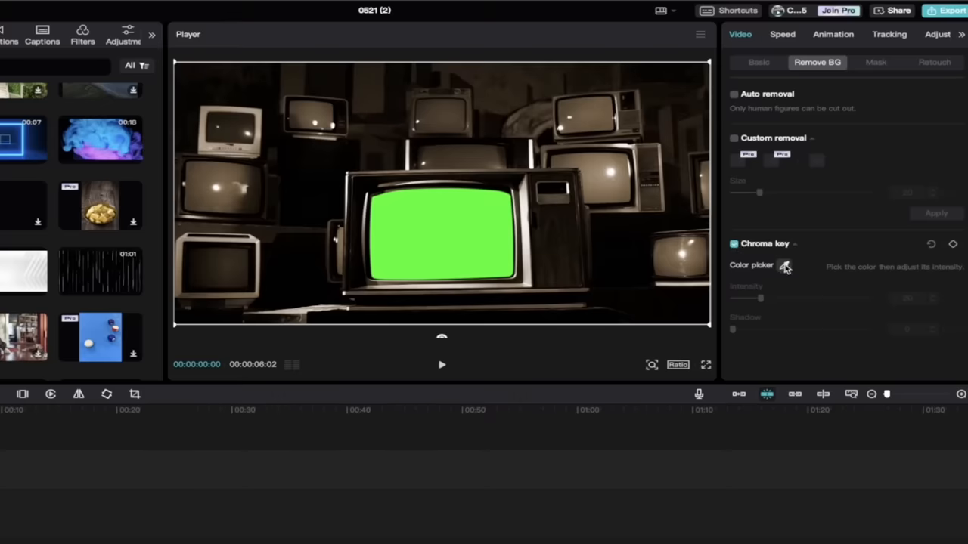
left_click(785, 265)
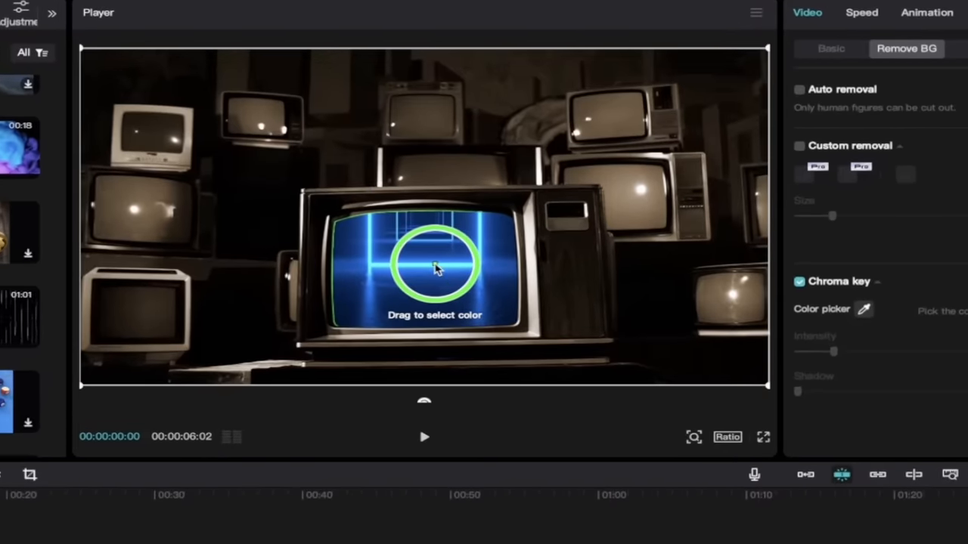
left_click(435, 265)
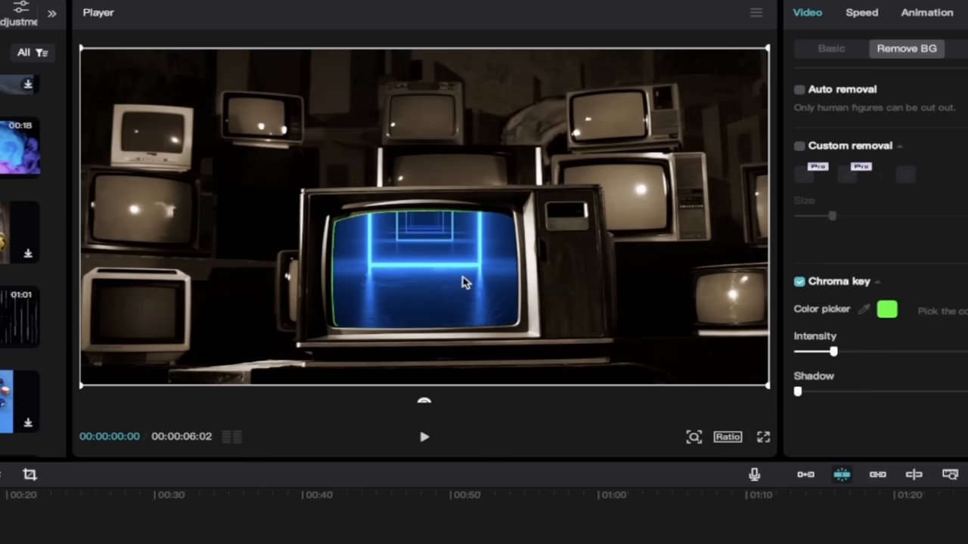
mouse_move(454, 260)
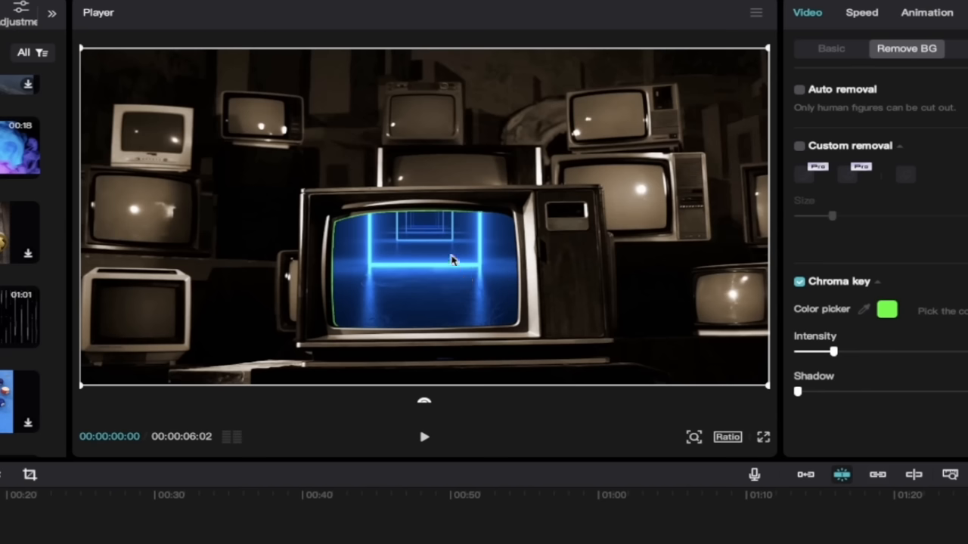
mouse_move(367, 220)
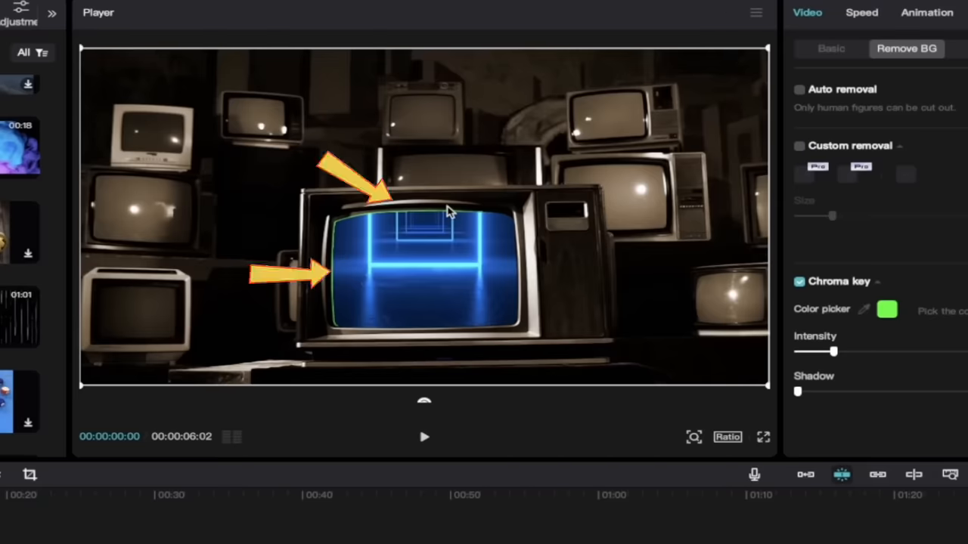
mouse_move(355, 253)
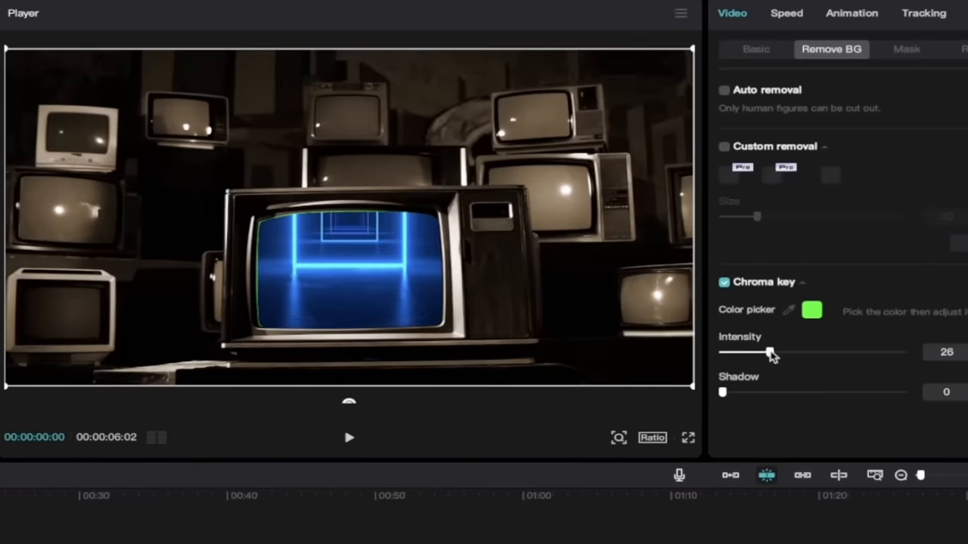
Raise keying intensity to 56 and leave shadow at 0
left_click_drag(760, 352, 800, 351)
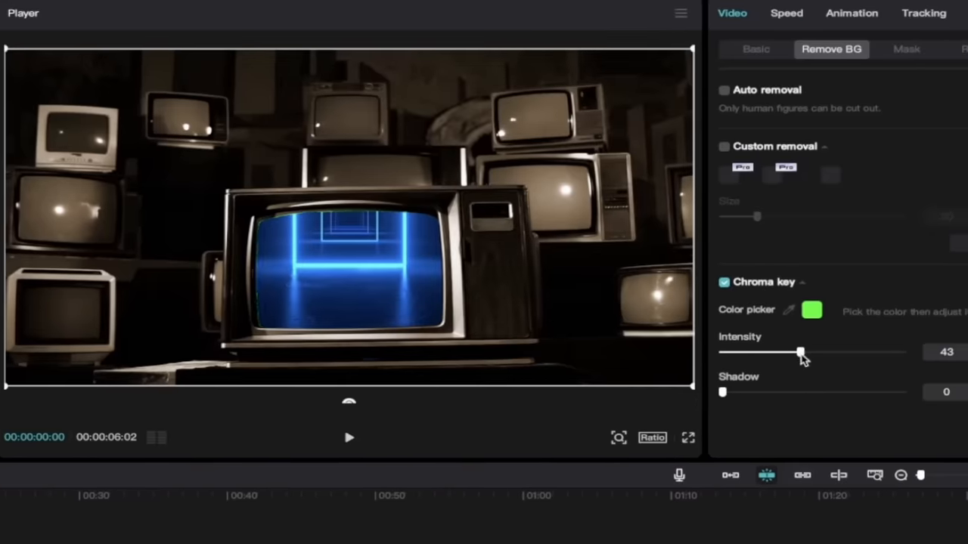
left_click_drag(800, 352, 822, 352)
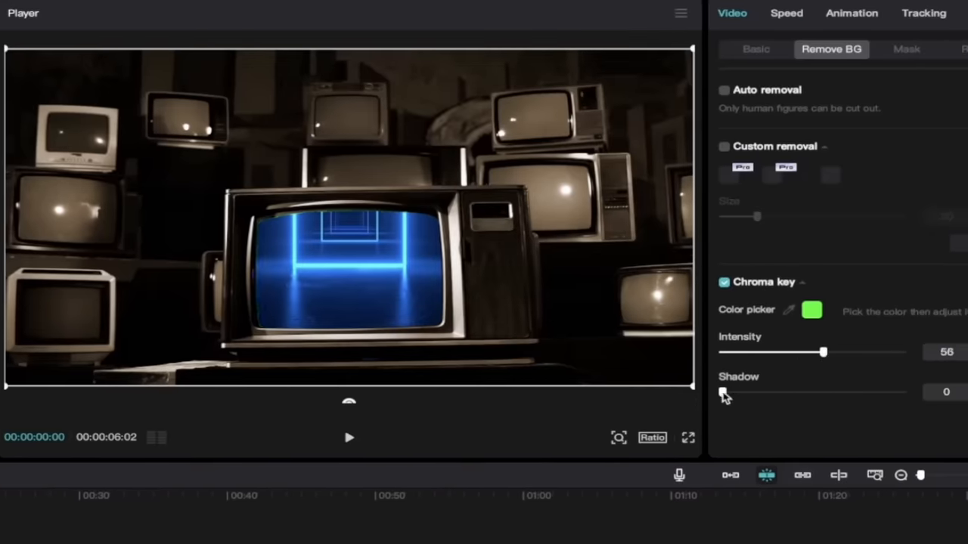
left_click_drag(722, 393, 731, 392)
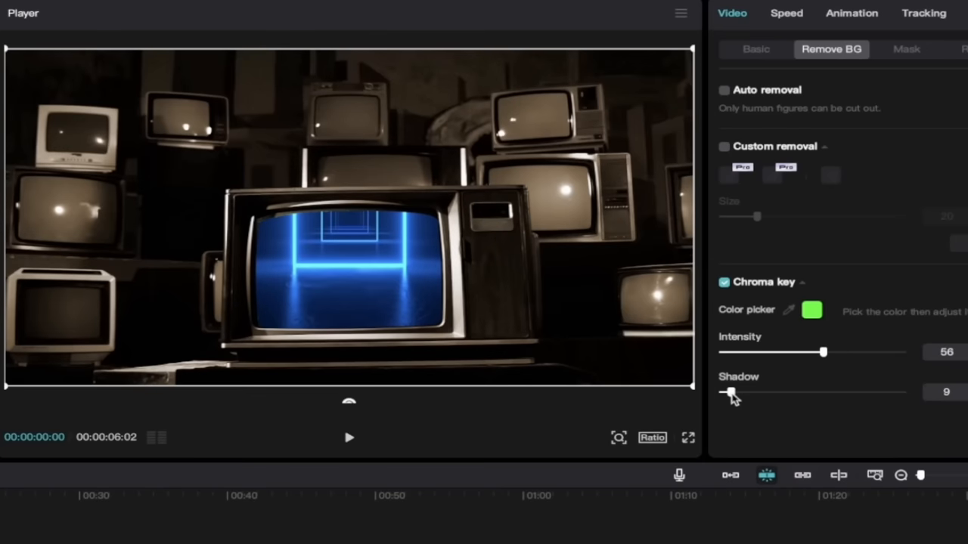
left_click_drag(731, 392, 720, 392)
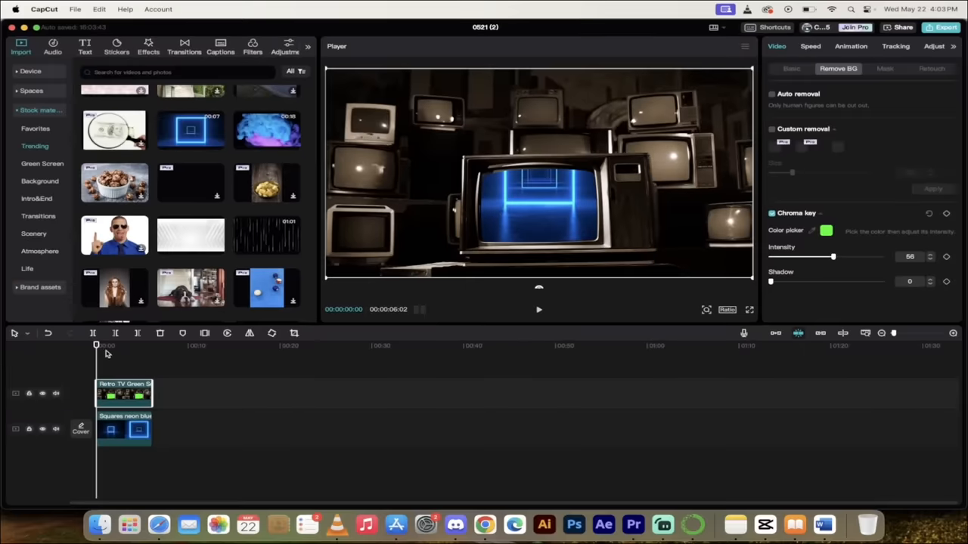
mouse_move(103, 346)
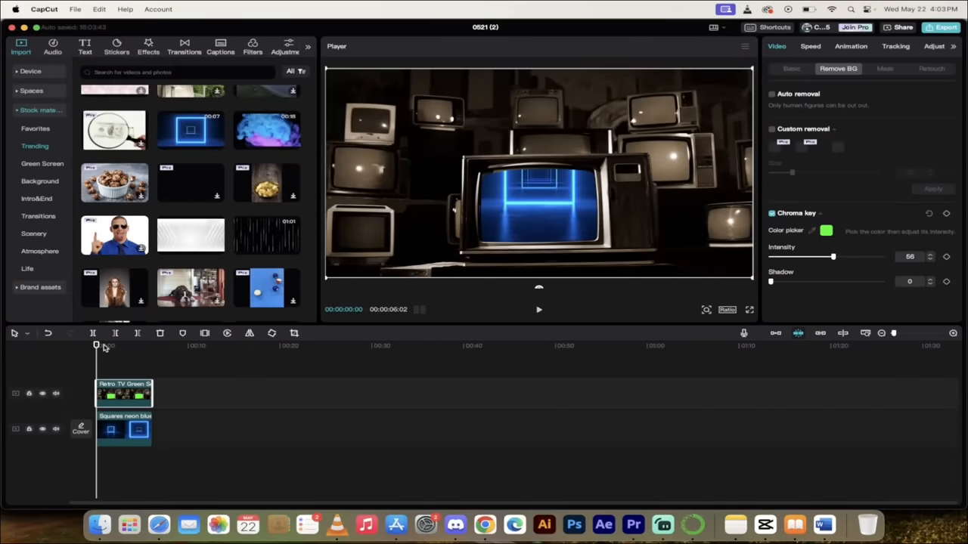
Move the playhead to about 1.5 s and hide the retro TV track
left_click(539, 309)
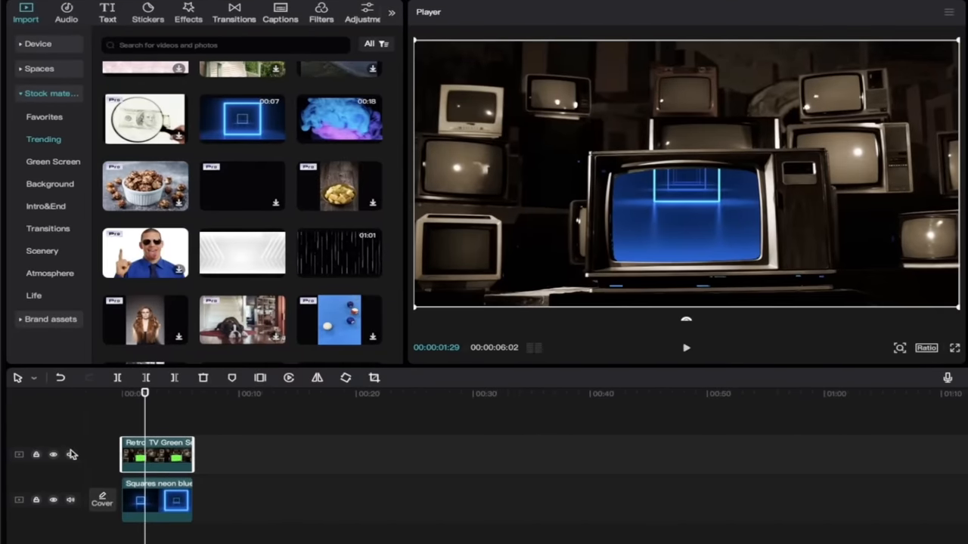
left_click(53, 455)
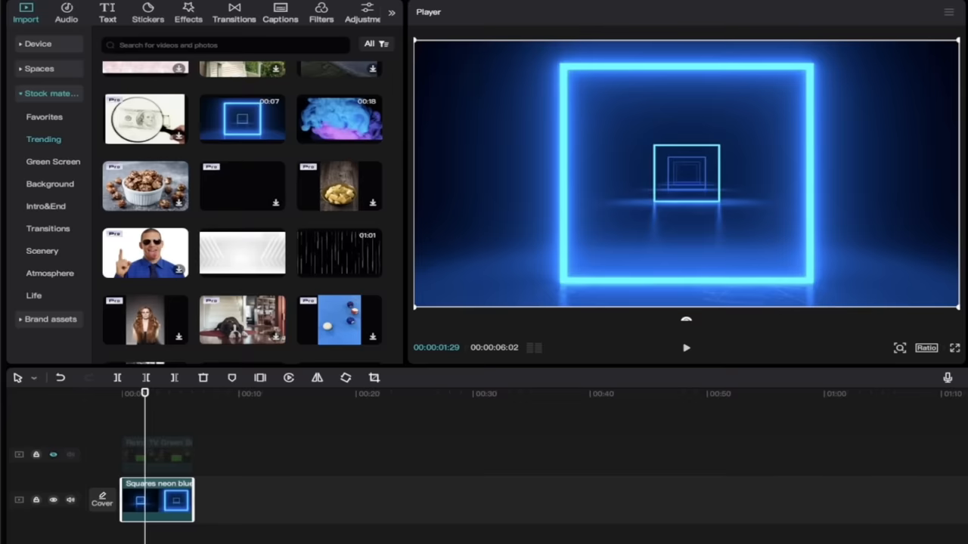
Scale the neon squares clip down to roughly 50% in Transform
left_click(157, 499)
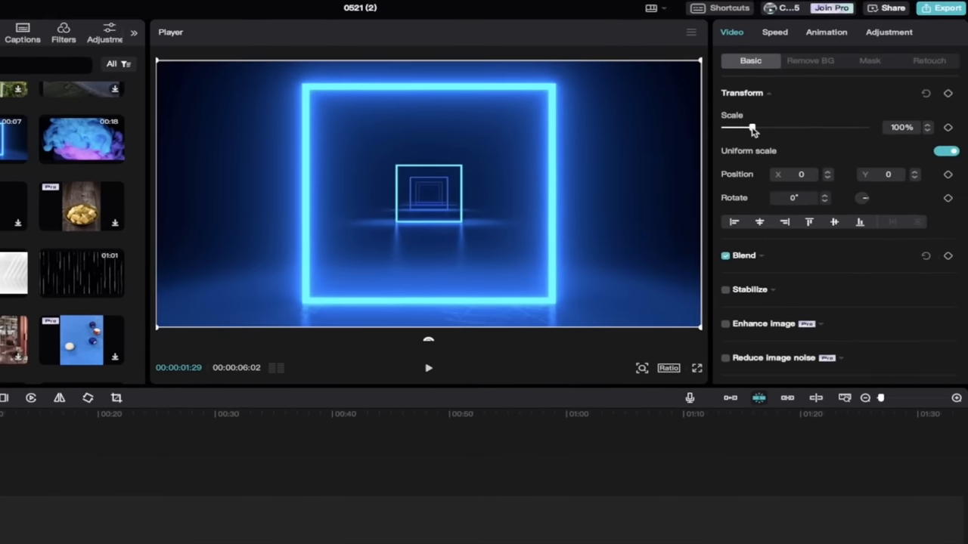
left_click_drag(753, 127, 747, 127)
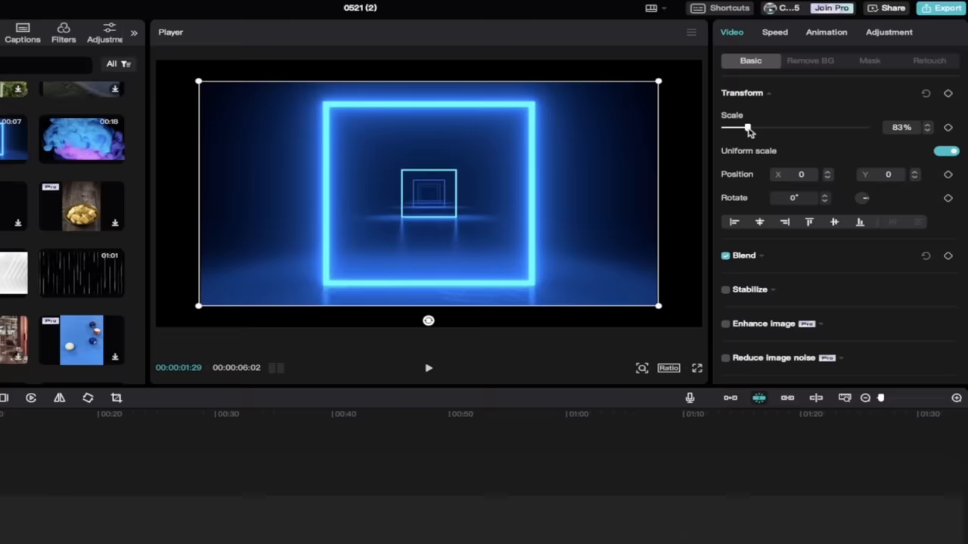
left_click_drag(748, 128, 740, 128)
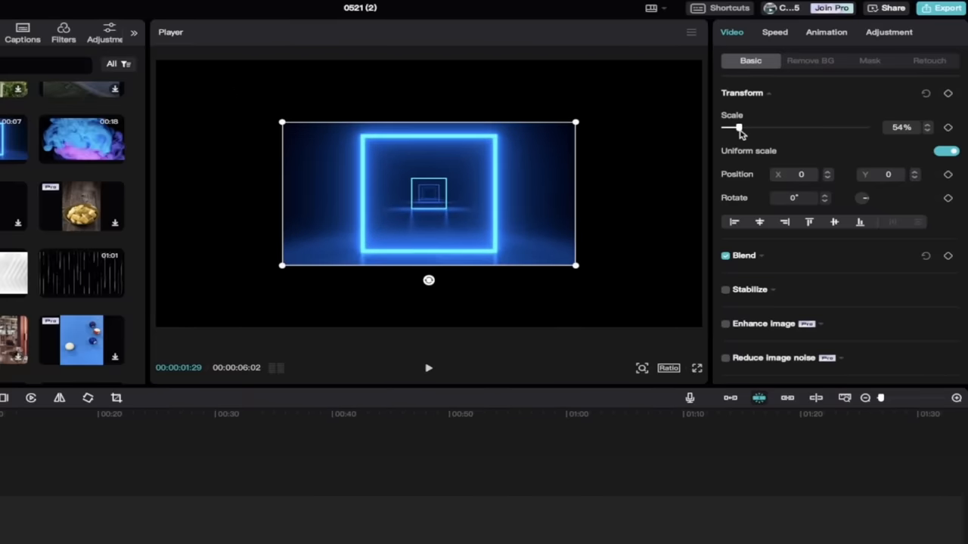
left_click_drag(740, 128, 732, 128)
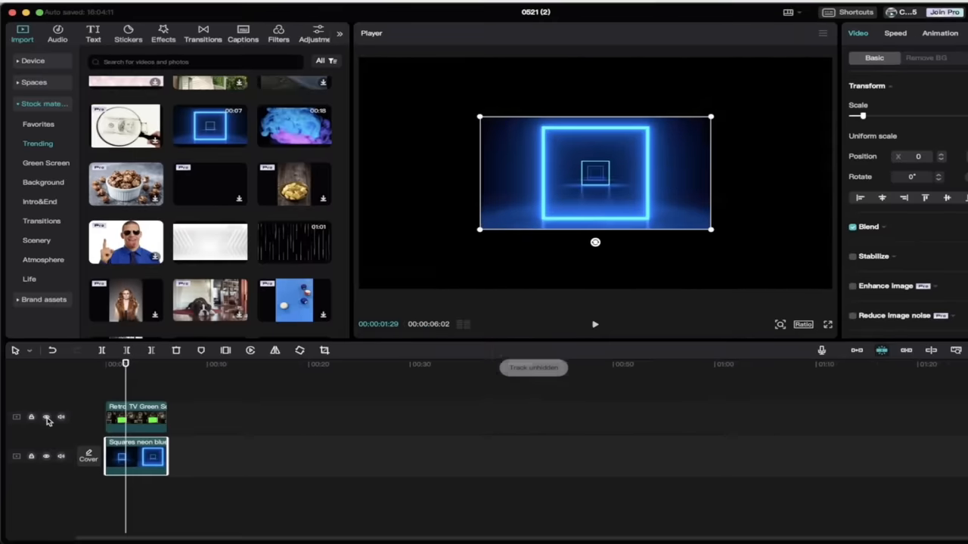
Unhide the retro TV track and play back the composite briefly
left_click(46, 416)
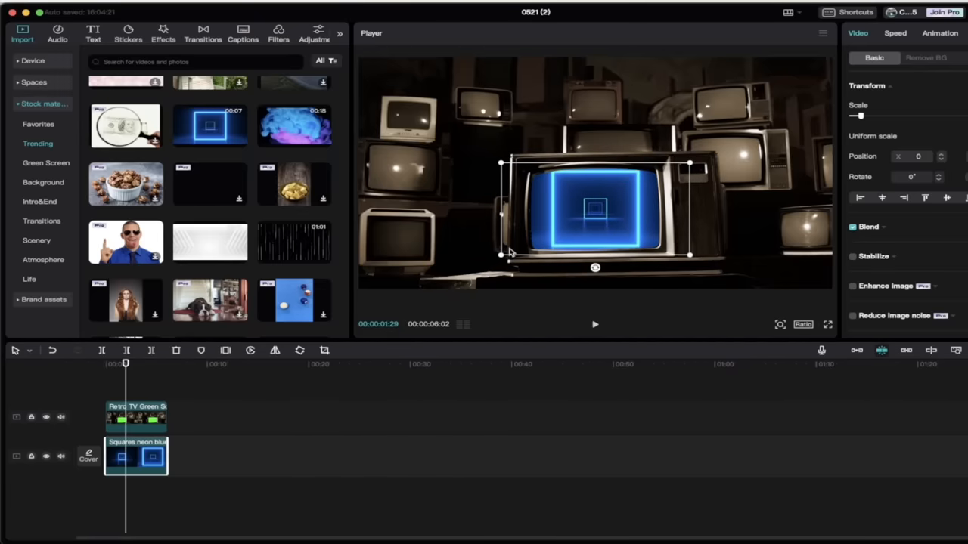
left_click(596, 324)
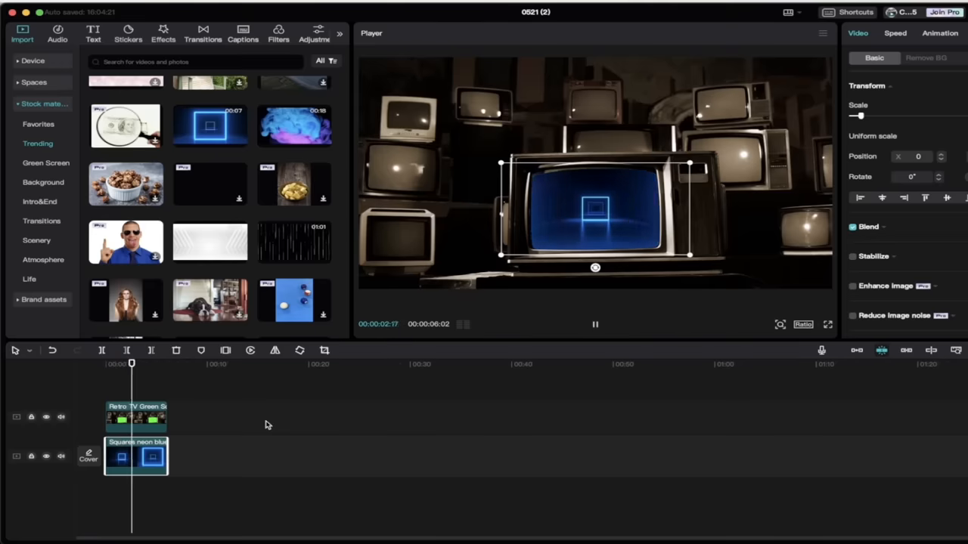
left_click(594, 324)
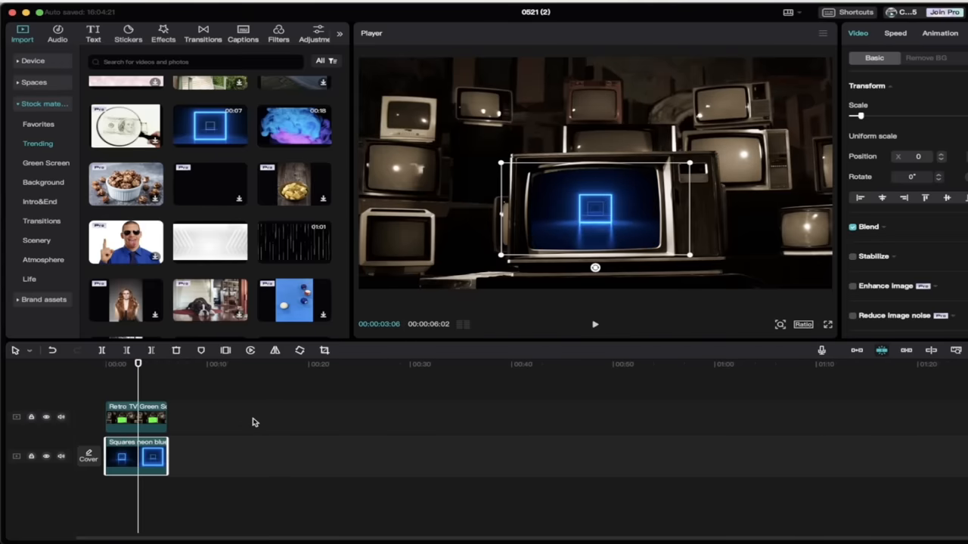
mouse_move(296, 463)
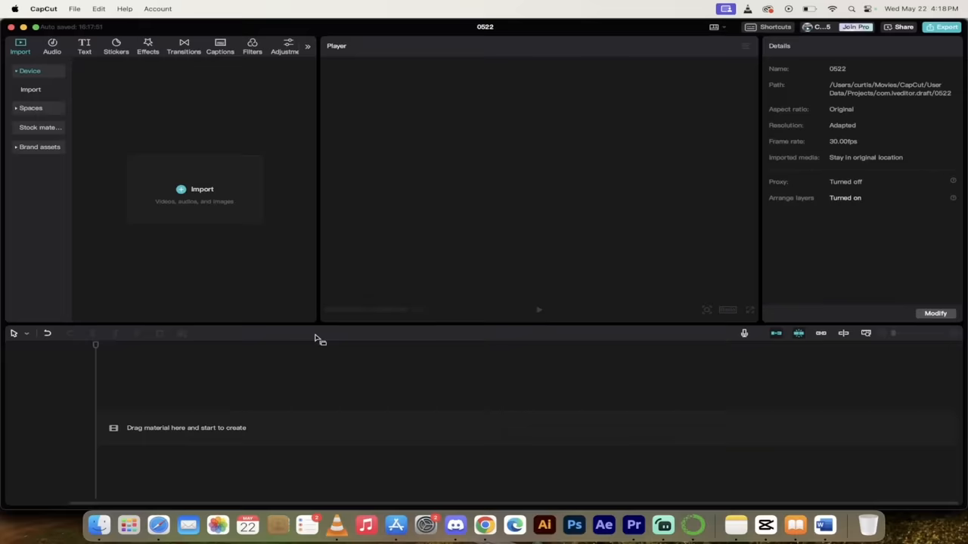
mouse_move(318, 343)
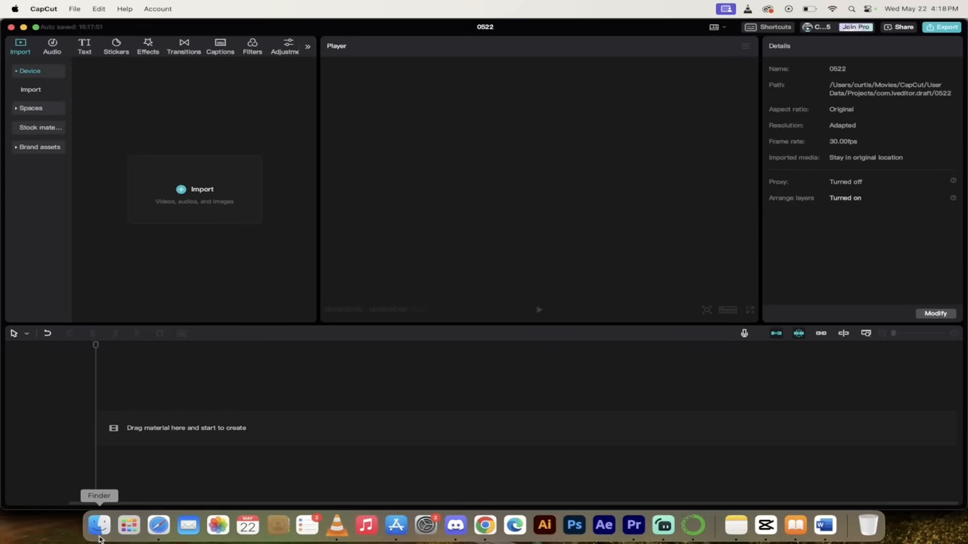
Browse the Movies folder in Finder to locate SORA-GRANDMA.mp4 for import
left_click(99, 524)
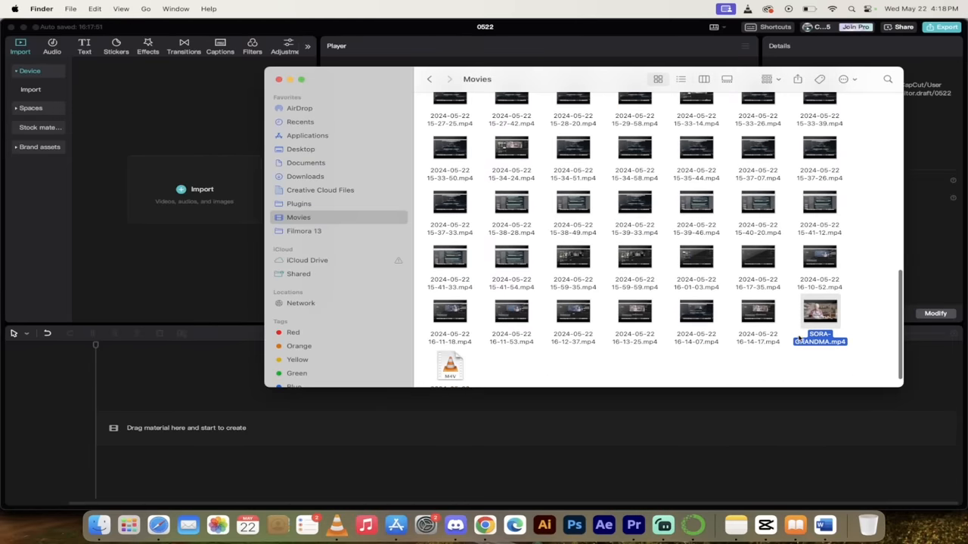
scroll("down", 3)
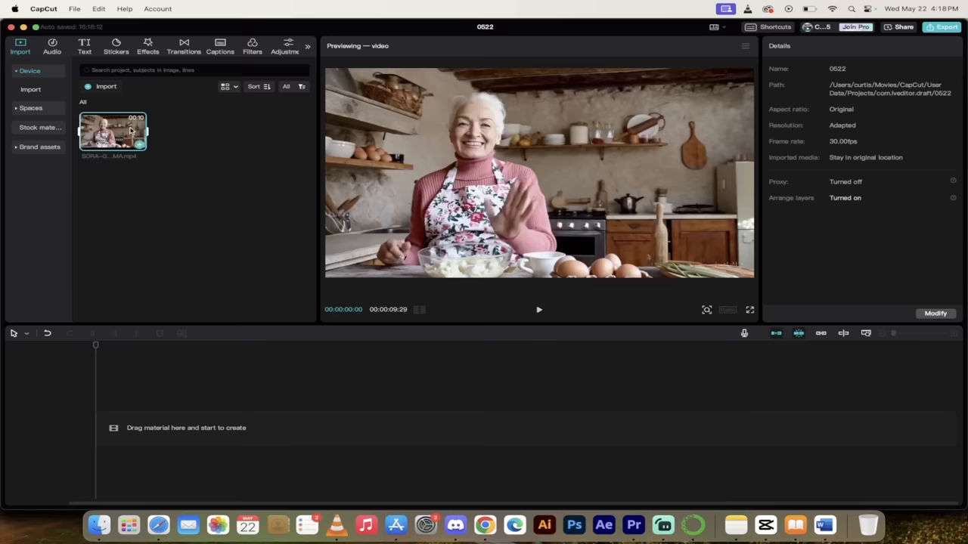
Place SORA-GRANDMA.mp4 at the start of the timeline and select it
left_click_drag(112, 130, 118, 335)
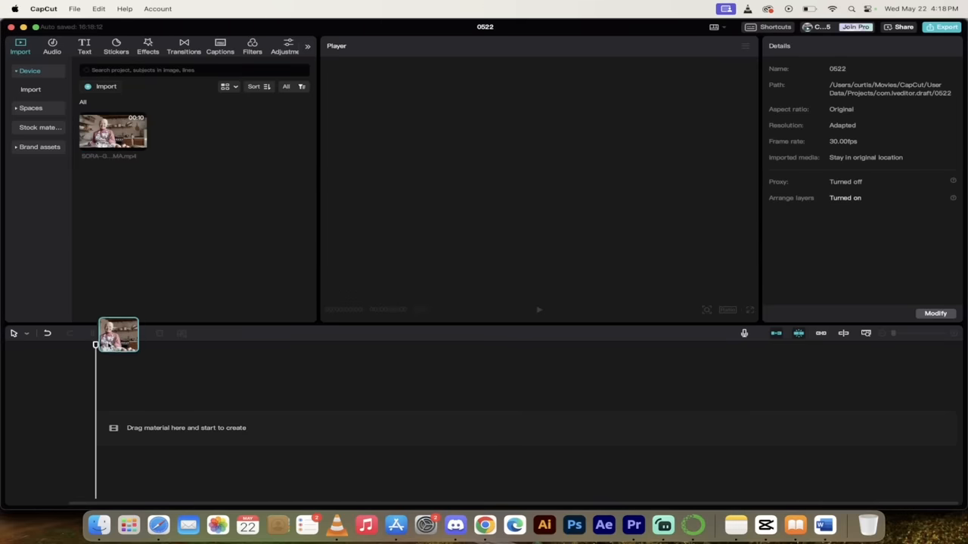
left_click_drag(113, 130, 237, 428)
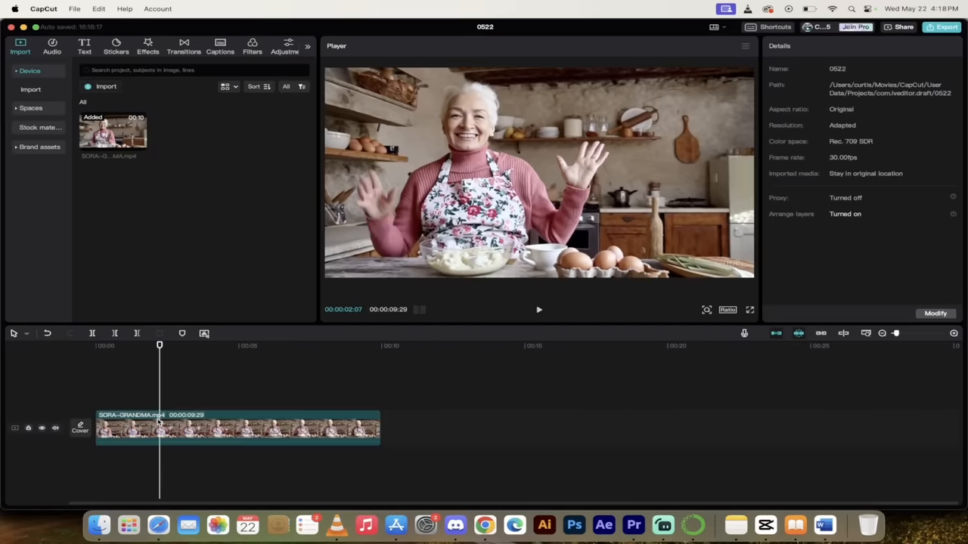
left_click(227, 427)
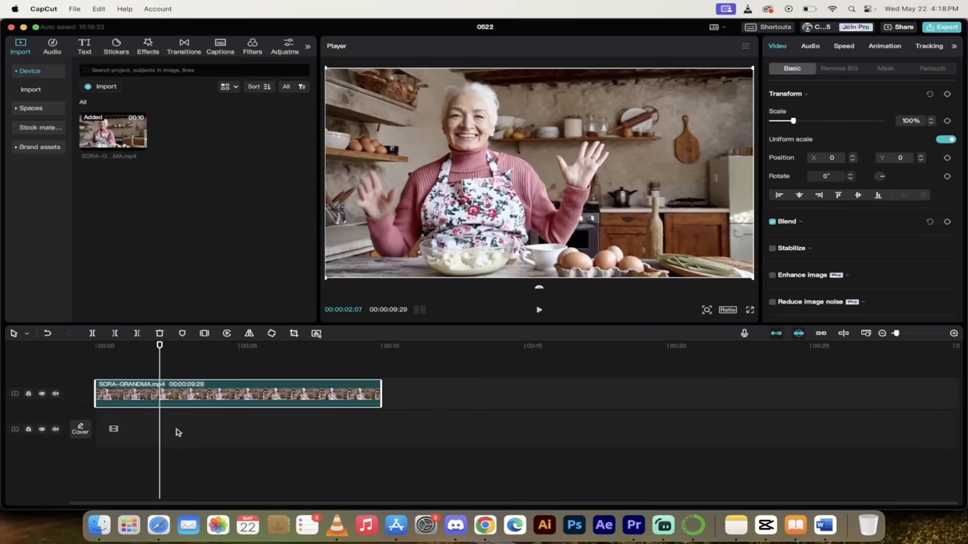
mouse_move(181, 315)
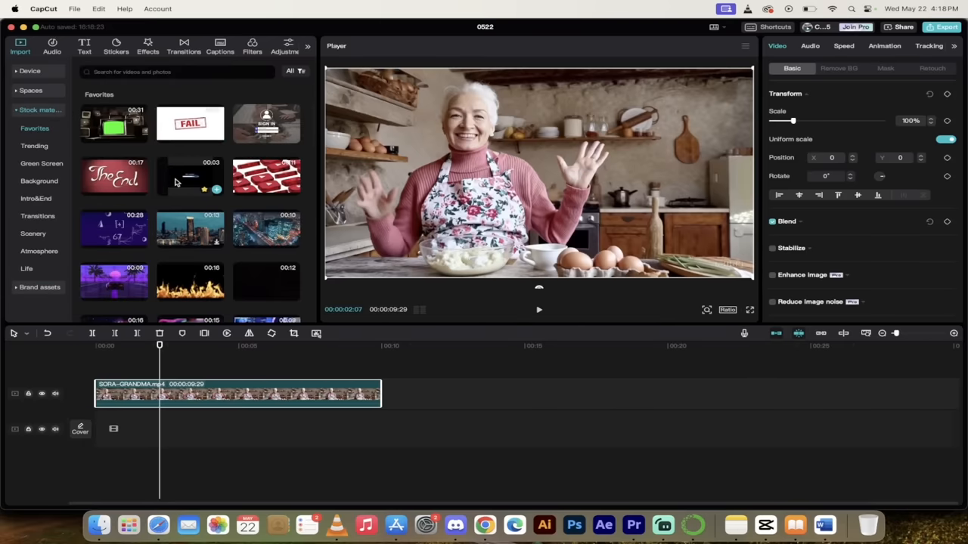
mouse_move(188, 209)
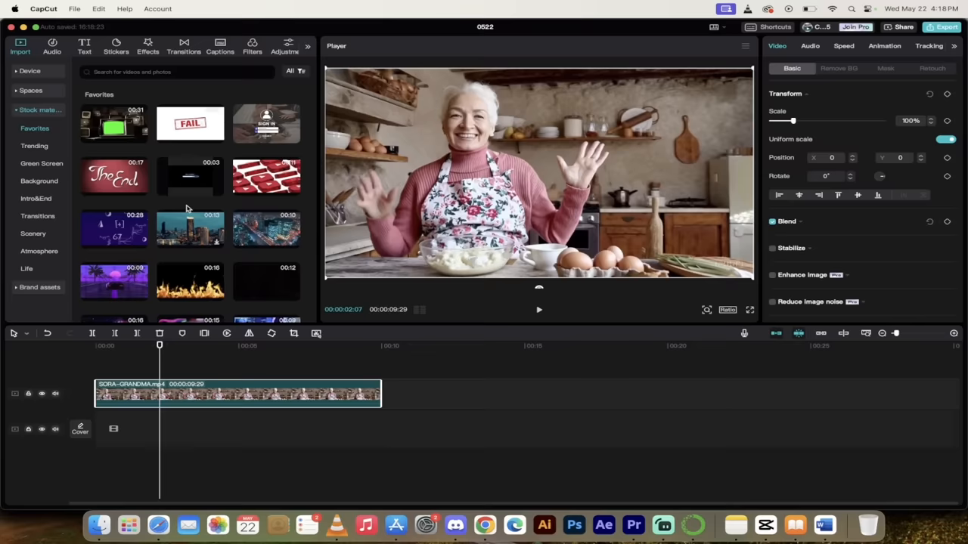
mouse_move(177, 376)
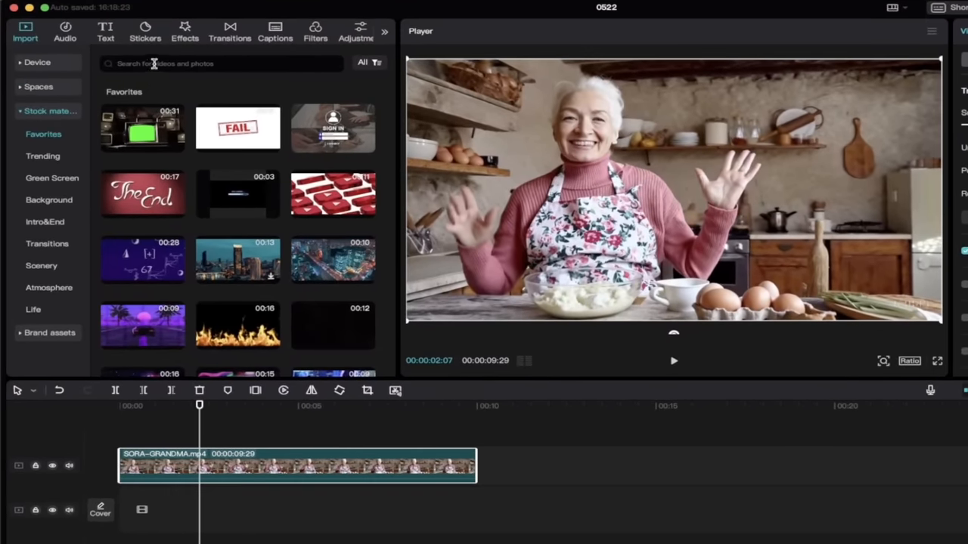
Search stock materials for 'matrix', filtered to Videos only, and browse the results
type("matrix")
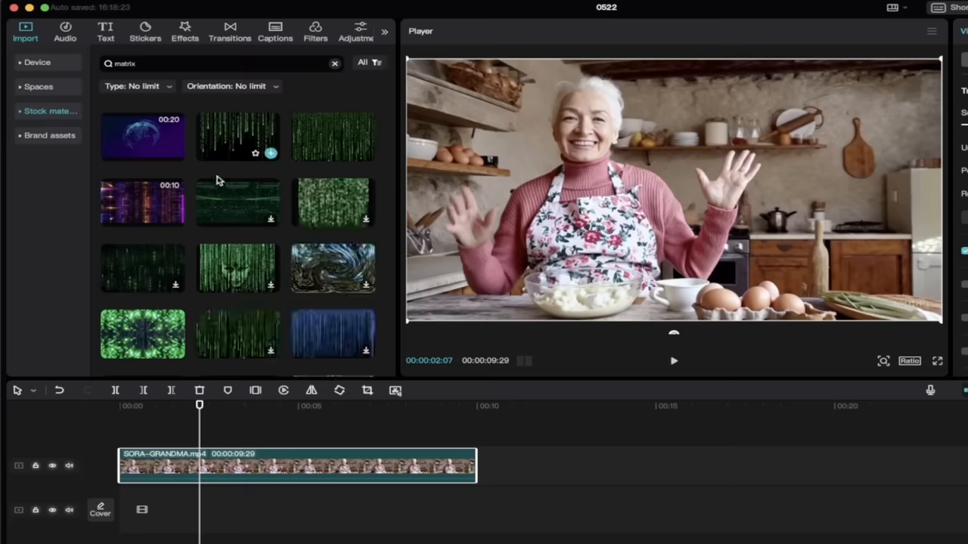
mouse_move(187, 135)
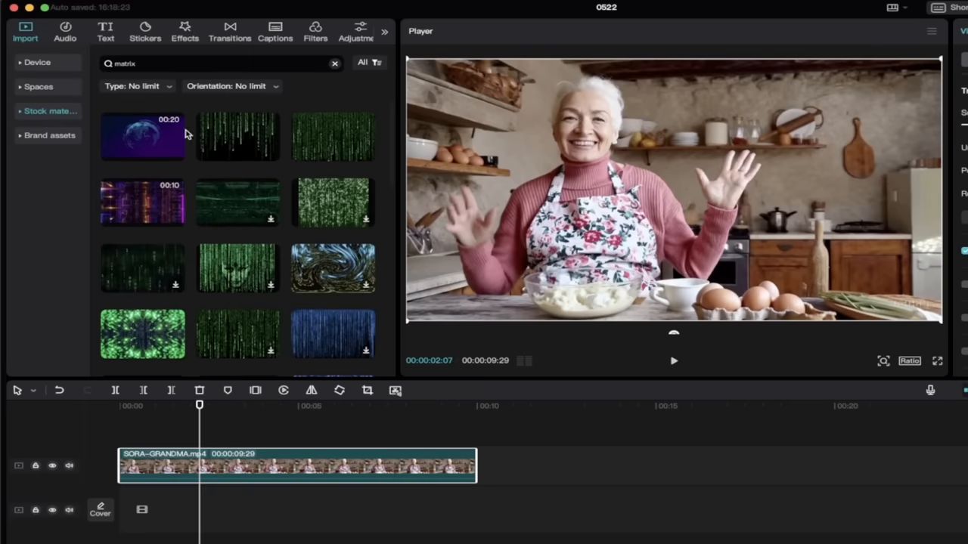
left_click(137, 85)
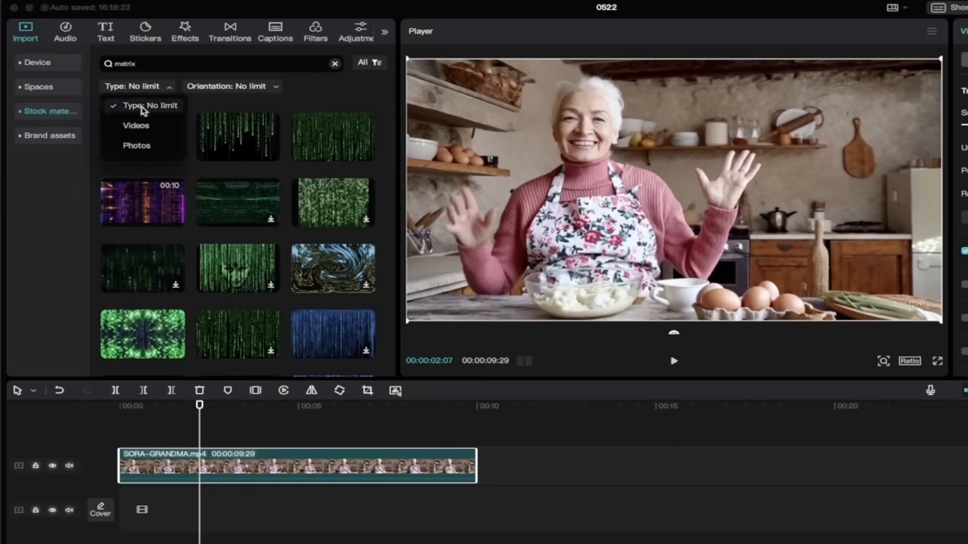
left_click(135, 124)
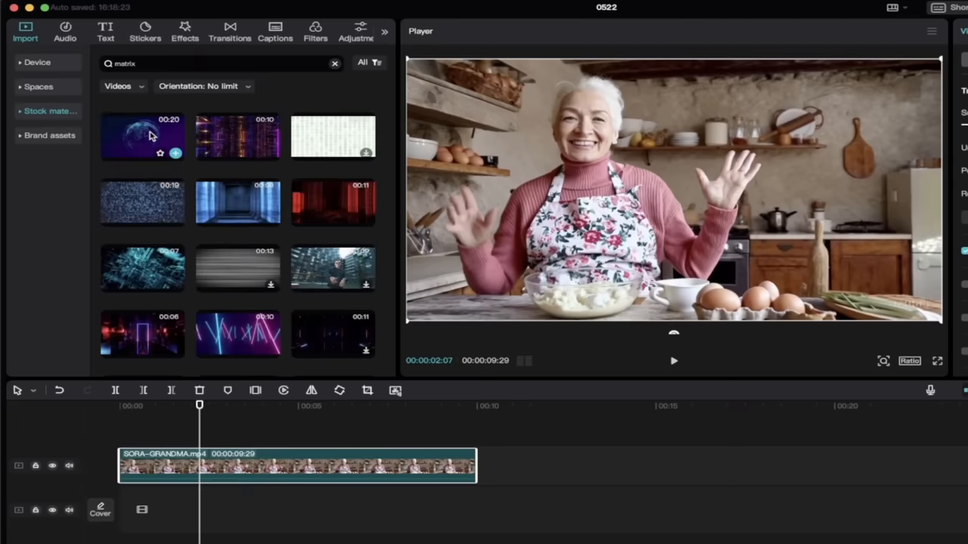
scroll("down", 3)
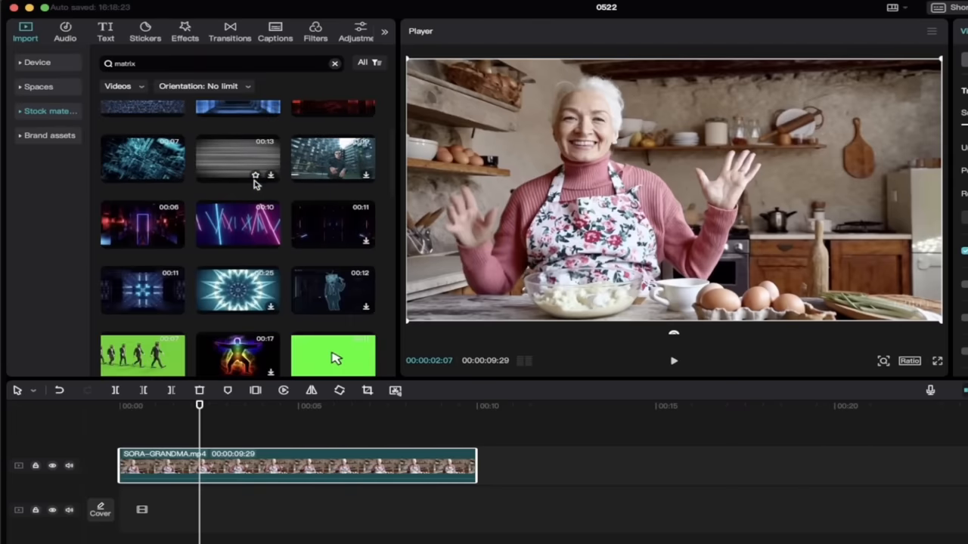
scroll("down", 3)
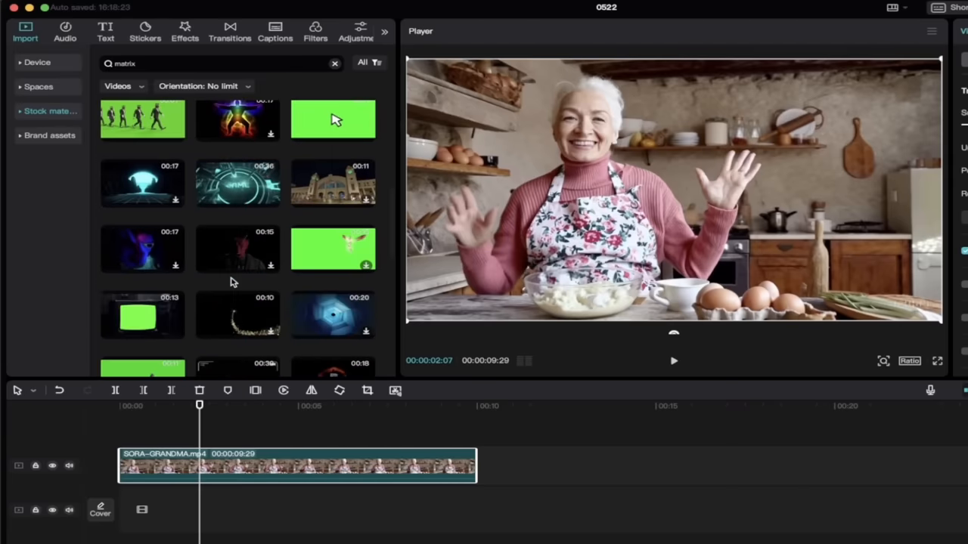
scroll("down", 3)
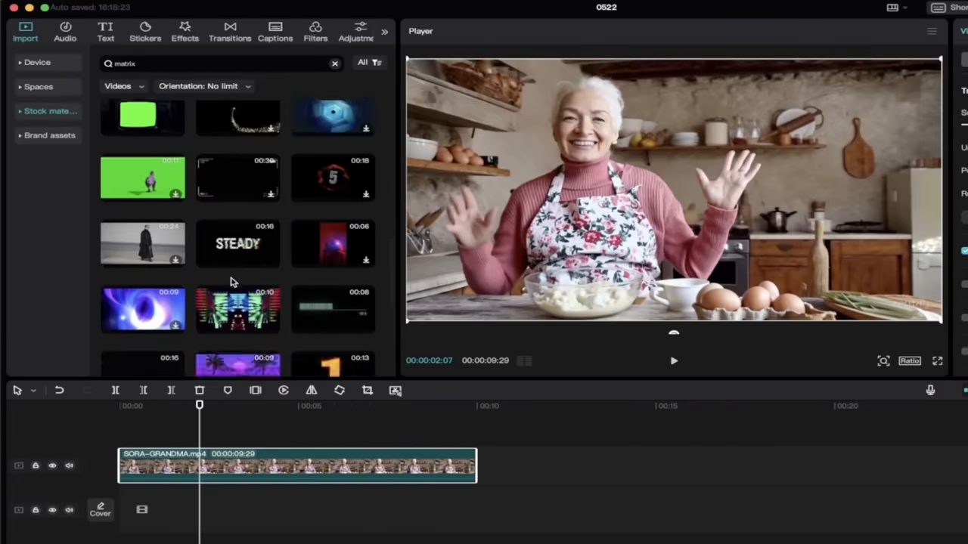
Add the 4K Android AI Hacking Data 2 clip to a track beneath the grandma clip and select it
left_click(142, 202)
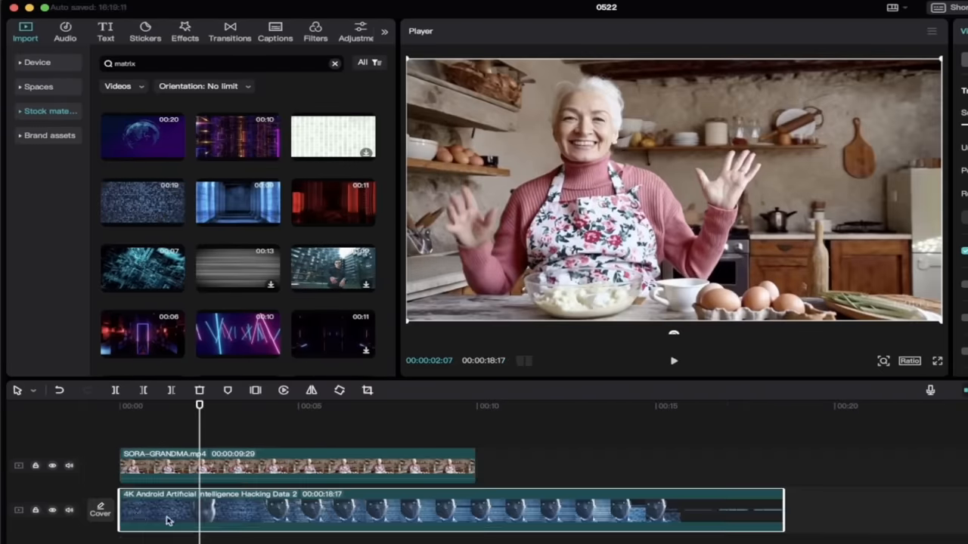
left_click(454, 511)
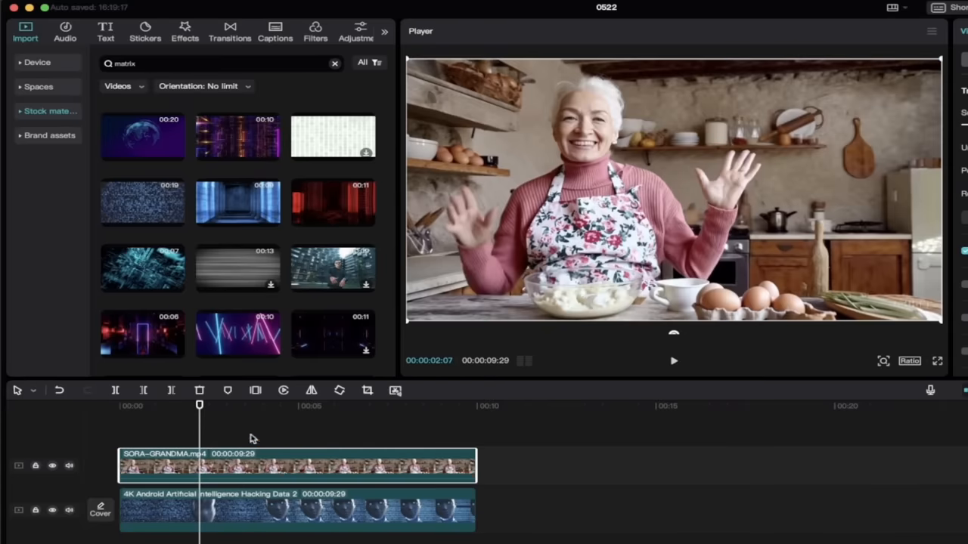
Move the playhead to around three seconds to preview the stacked clips
left_click(250, 406)
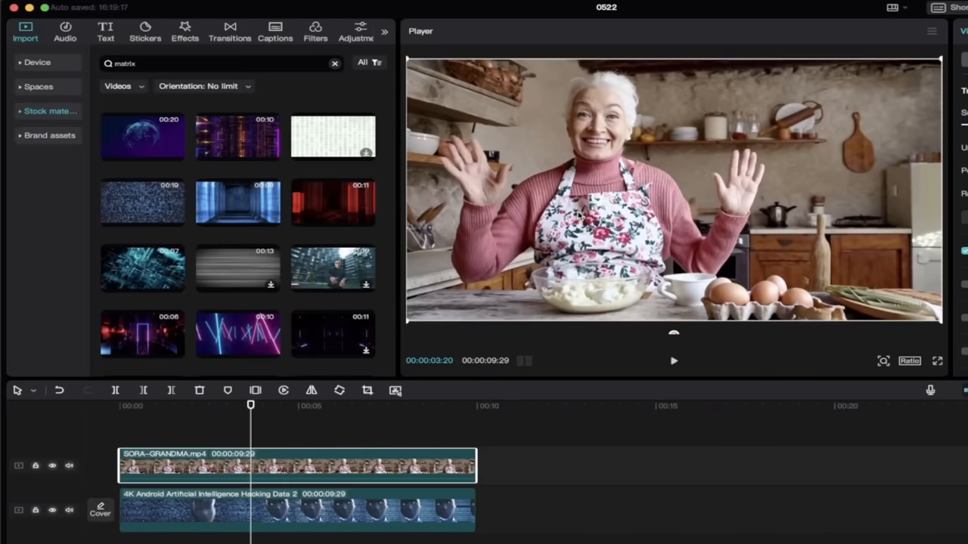
mouse_move(620, 302)
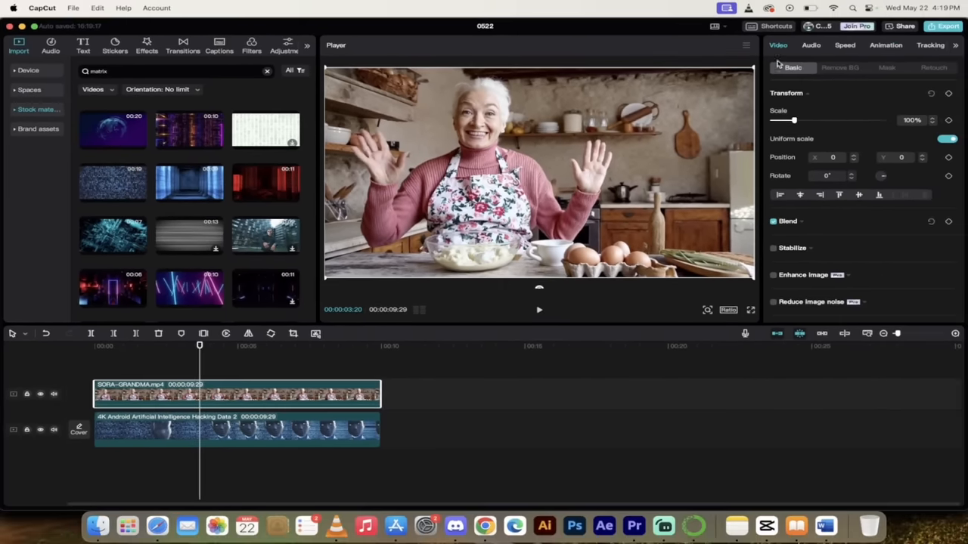
Enable Auto removal under Remove BG so the grandma appears over the matrix footage
left_click(839, 67)
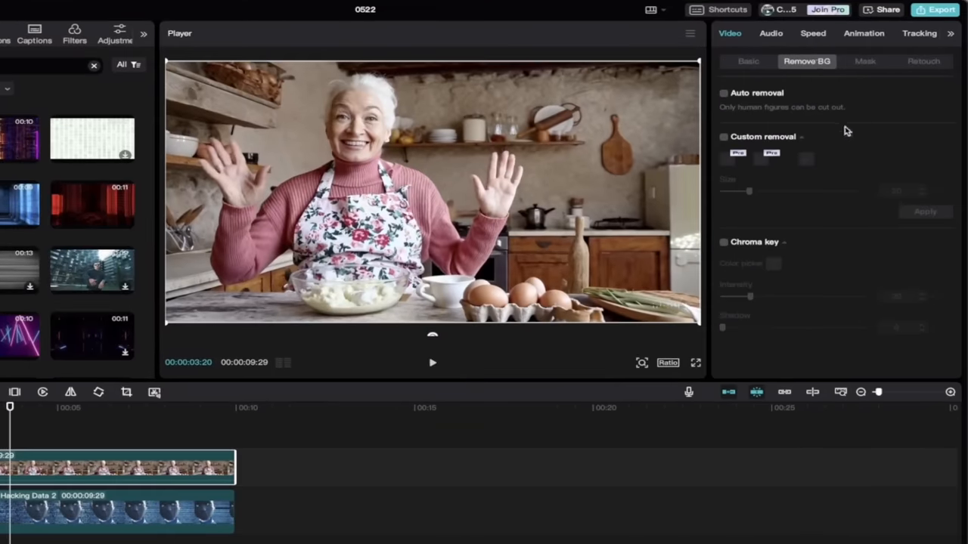
left_click(724, 93)
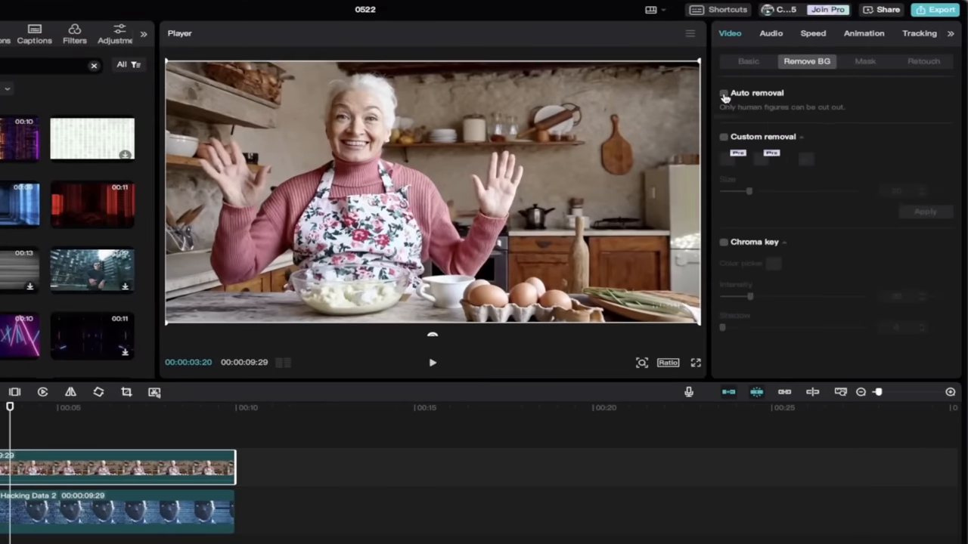
left_click(724, 92)
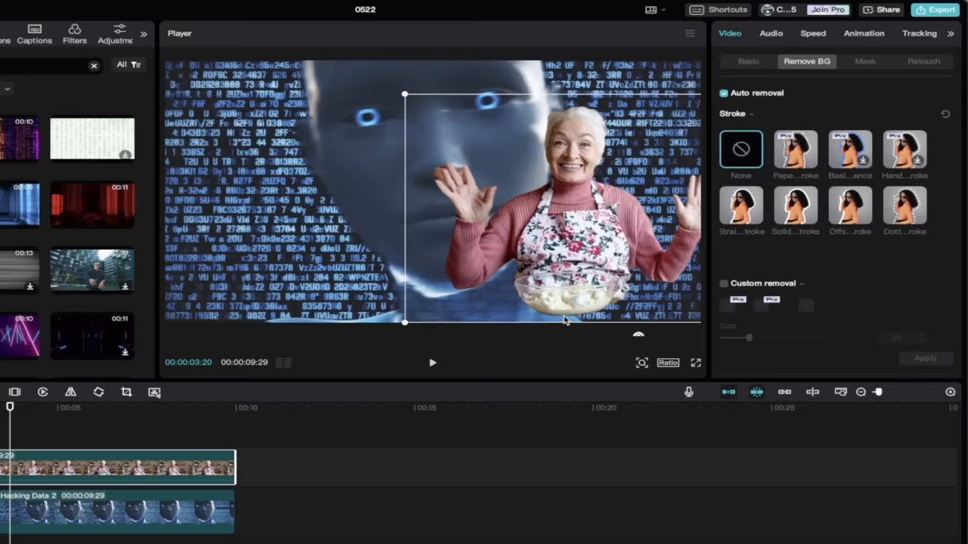
mouse_move(565, 319)
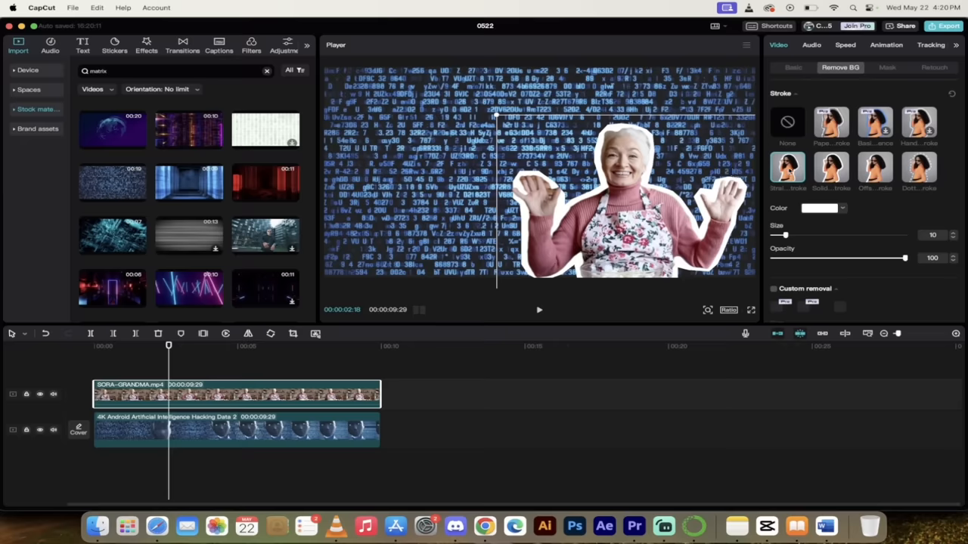
Apply a white Dotted stroke at size 10, spacing 10 around the cut-out grandma
left_click(831, 166)
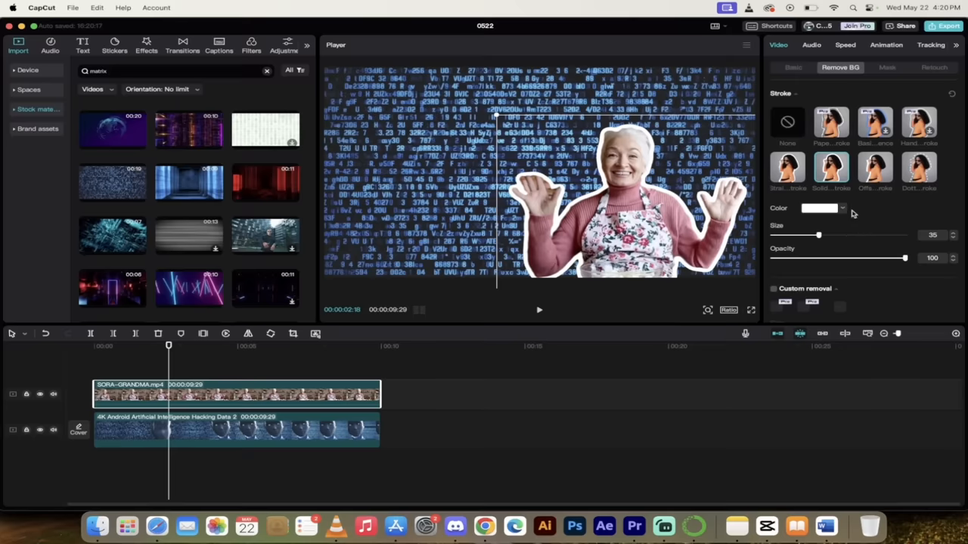
left_click(820, 208)
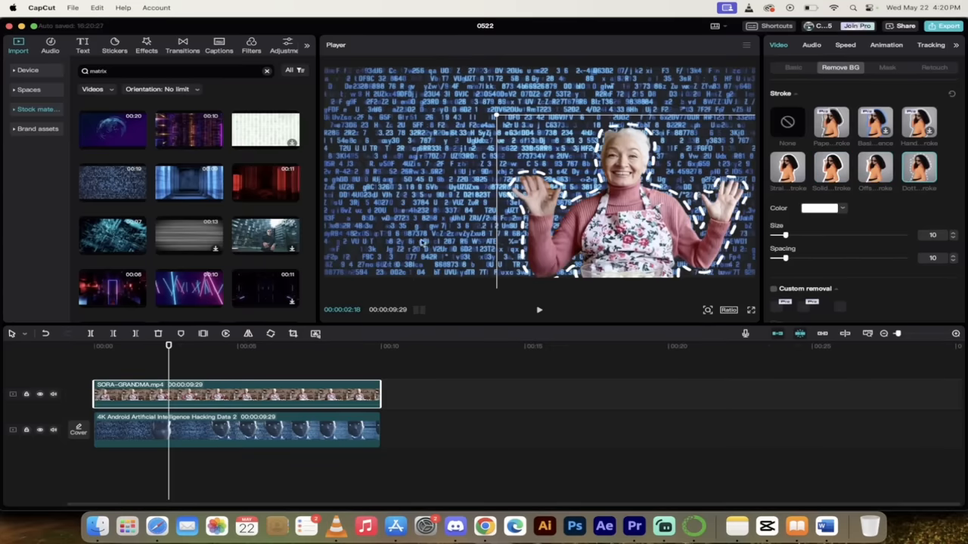
left_click(538, 309)
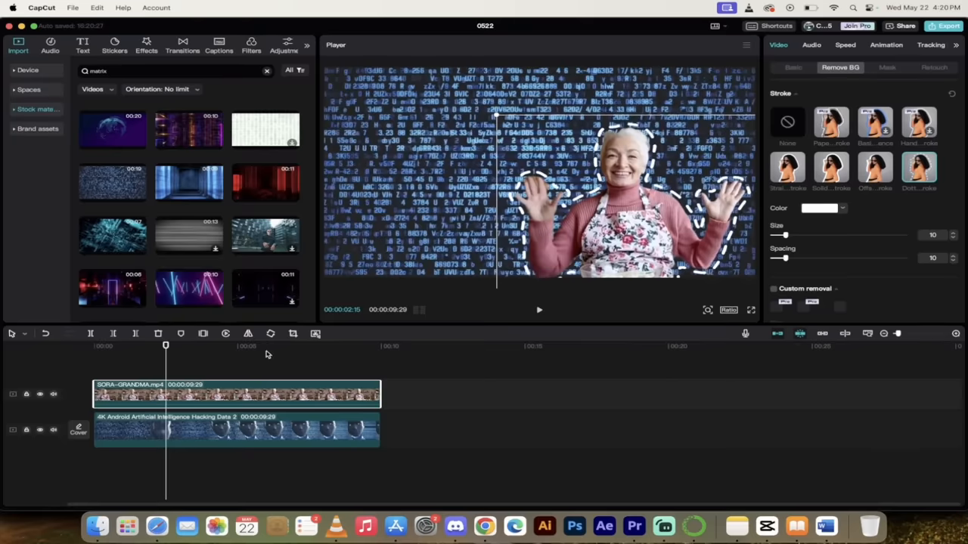
mouse_move(391, 369)
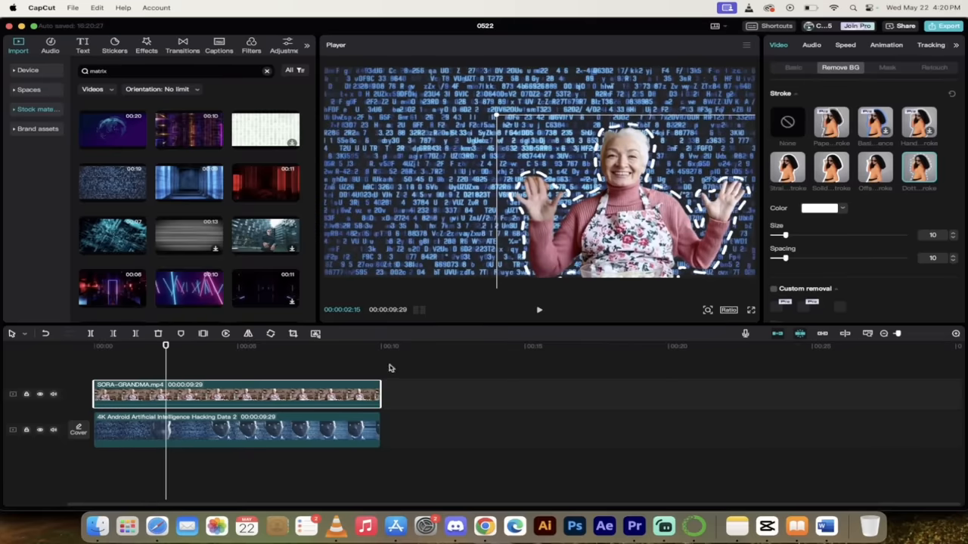
left_click(235, 394)
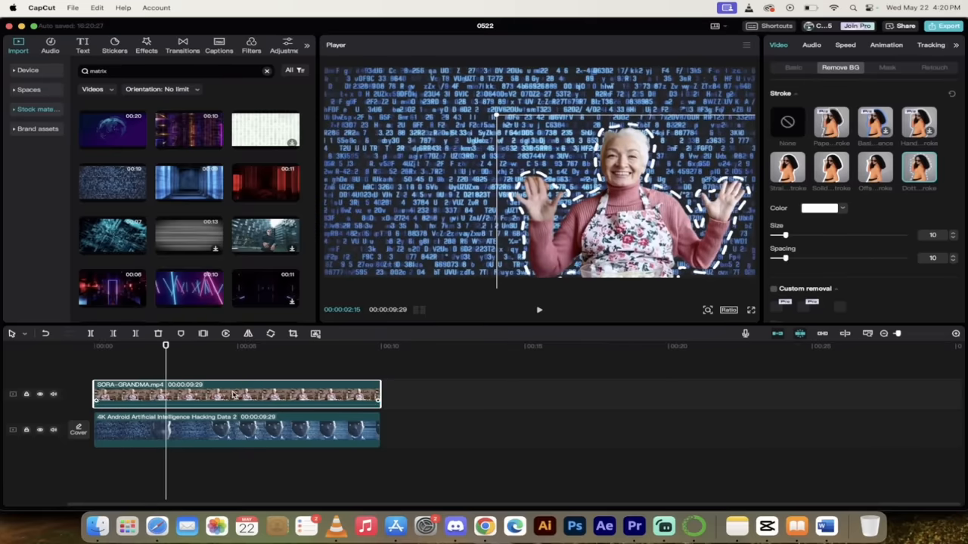